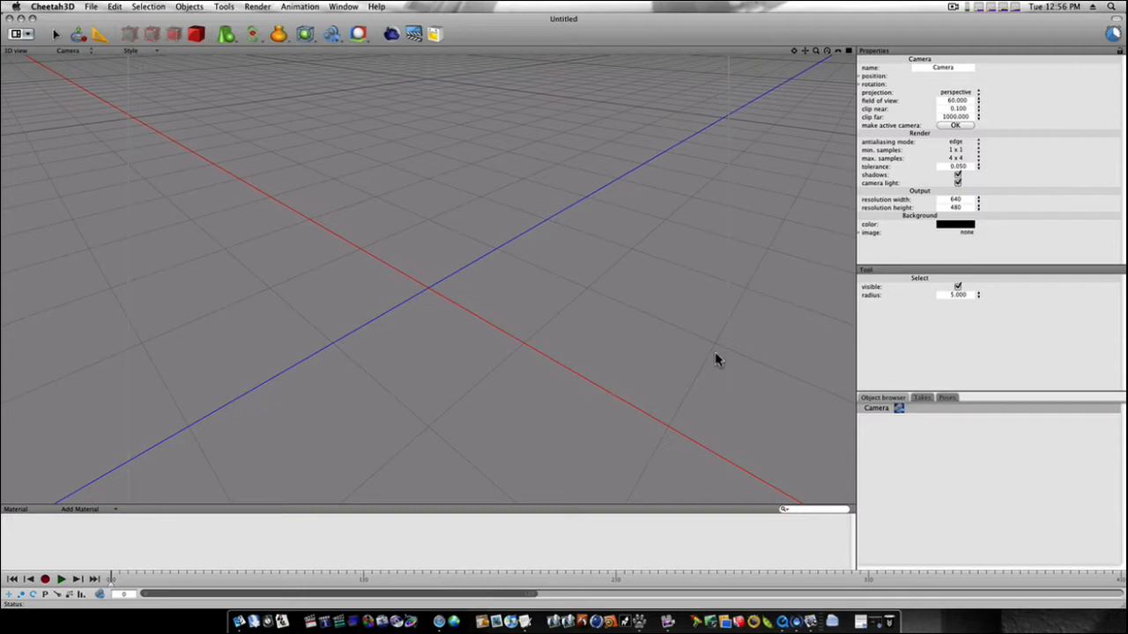
mouse_move(687, 360)
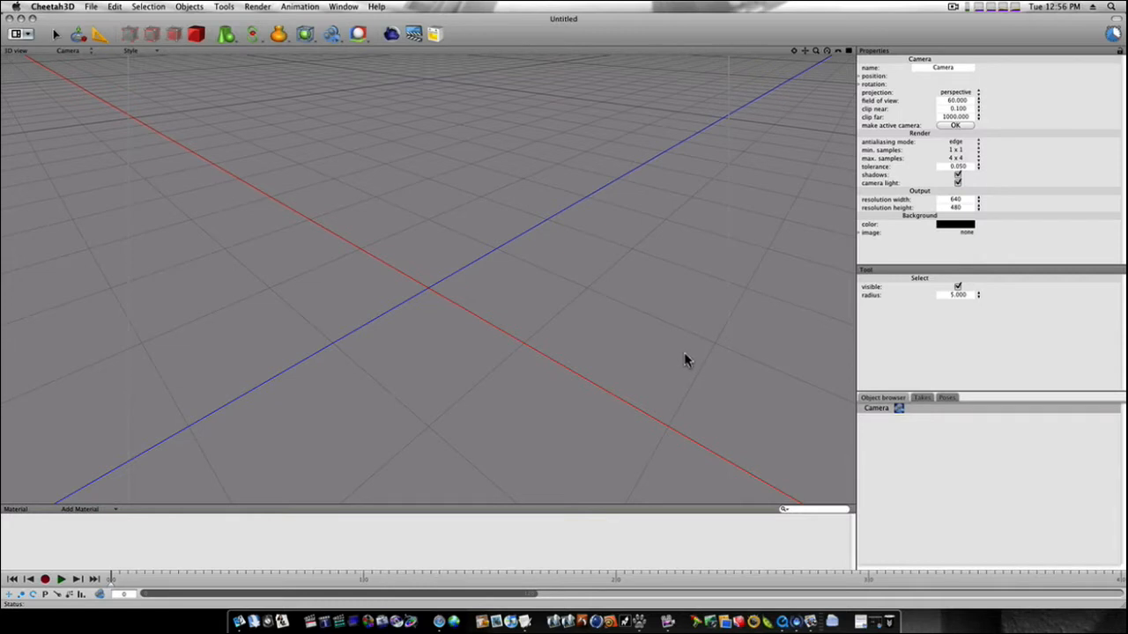
mouse_move(393, 299)
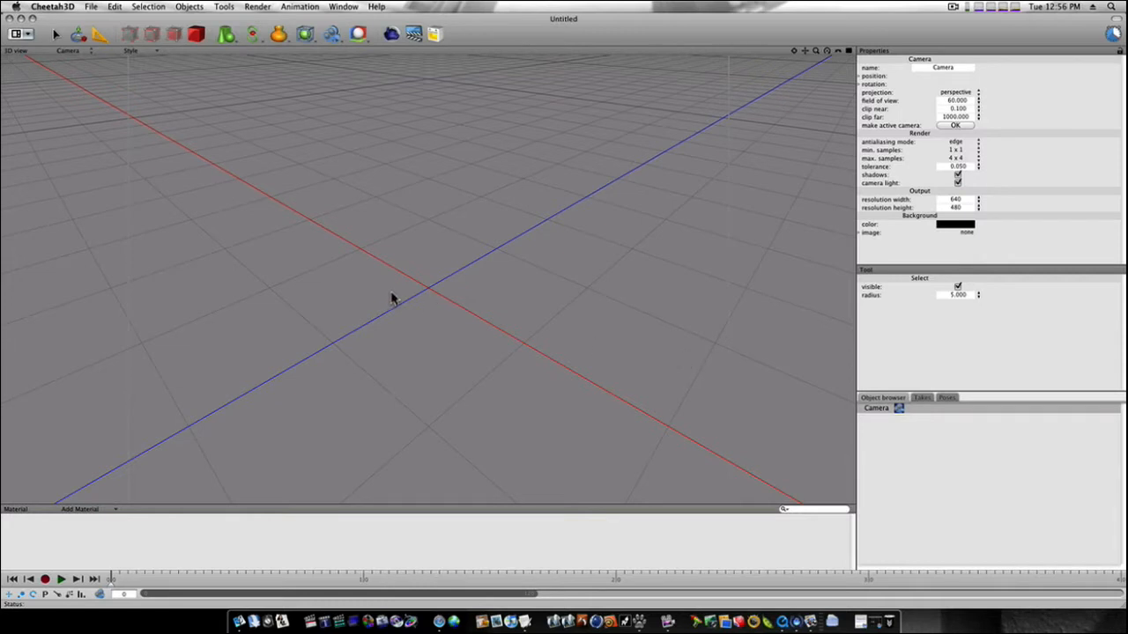
Step: Add a Ball primitive and convert it into an editable polygon mesh
left_click(188, 7)
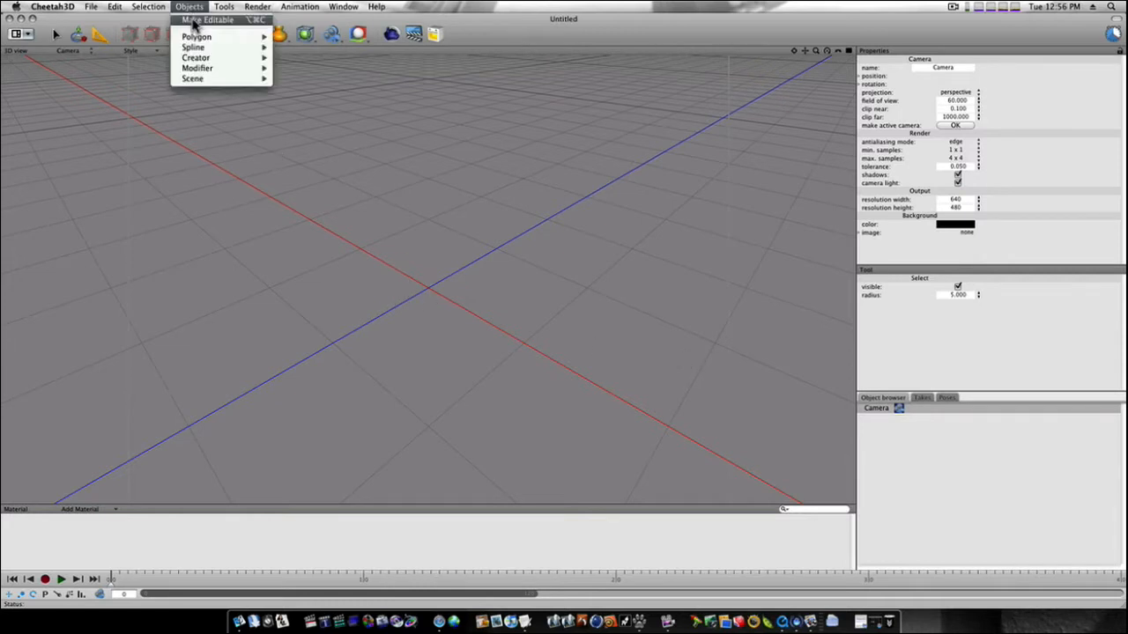
left_click(197, 36)
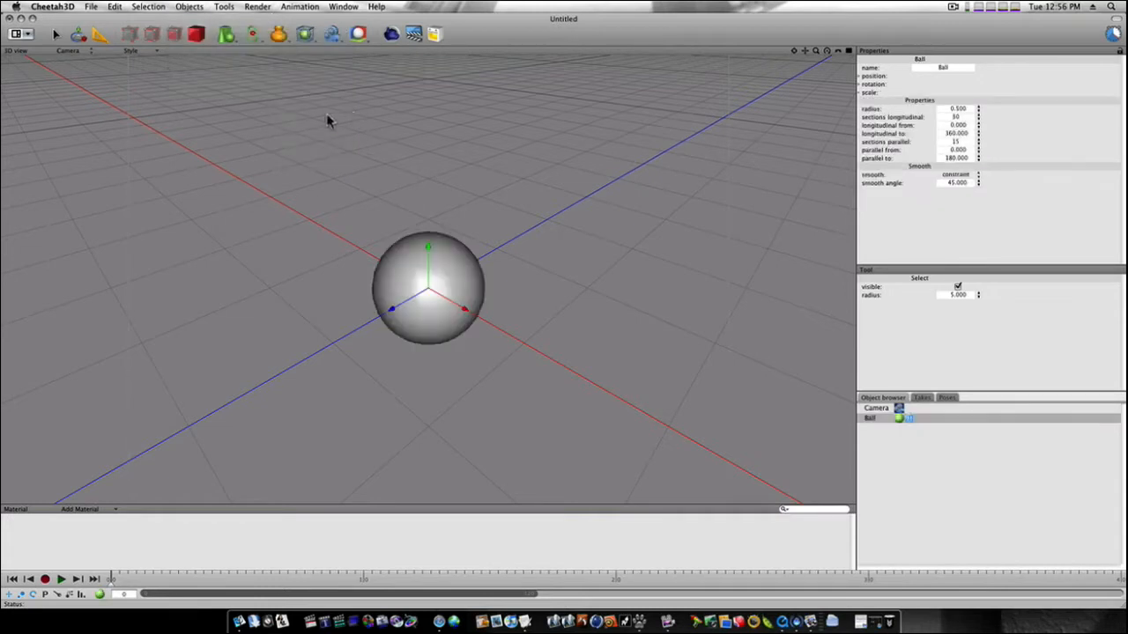
left_click(882, 417)
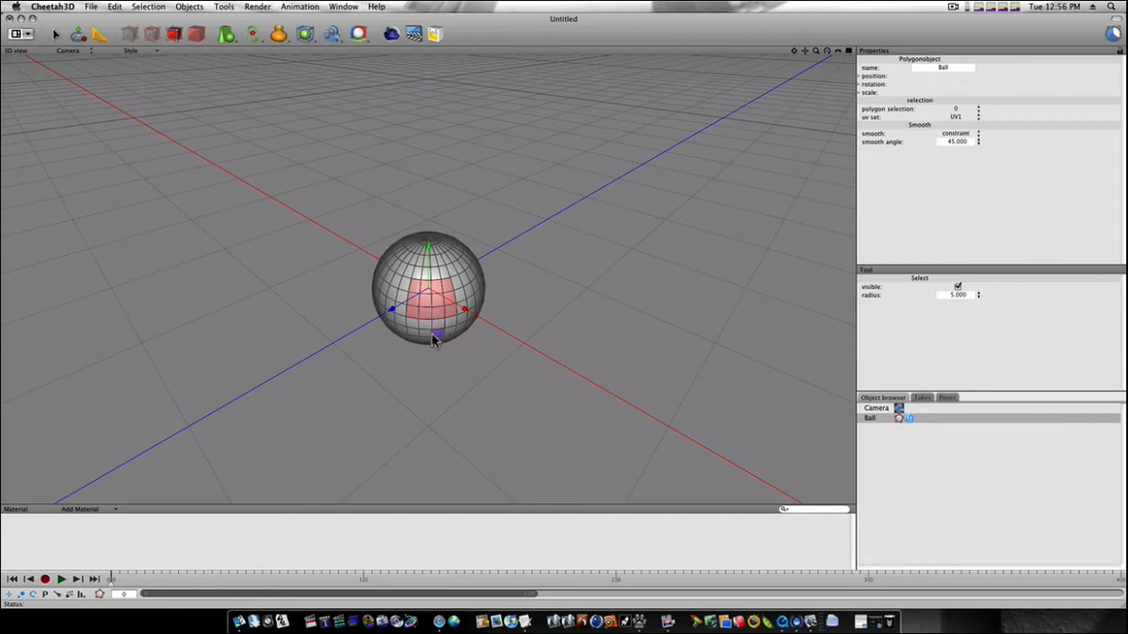
left_click_drag(432, 338, 502, 303)
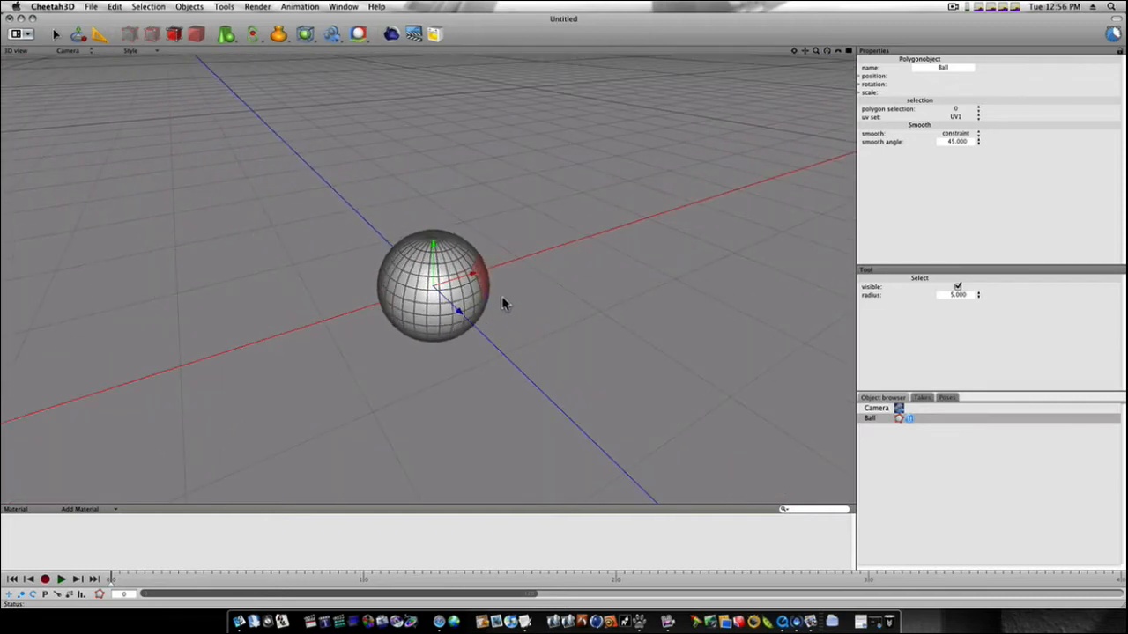
mouse_move(490, 280)
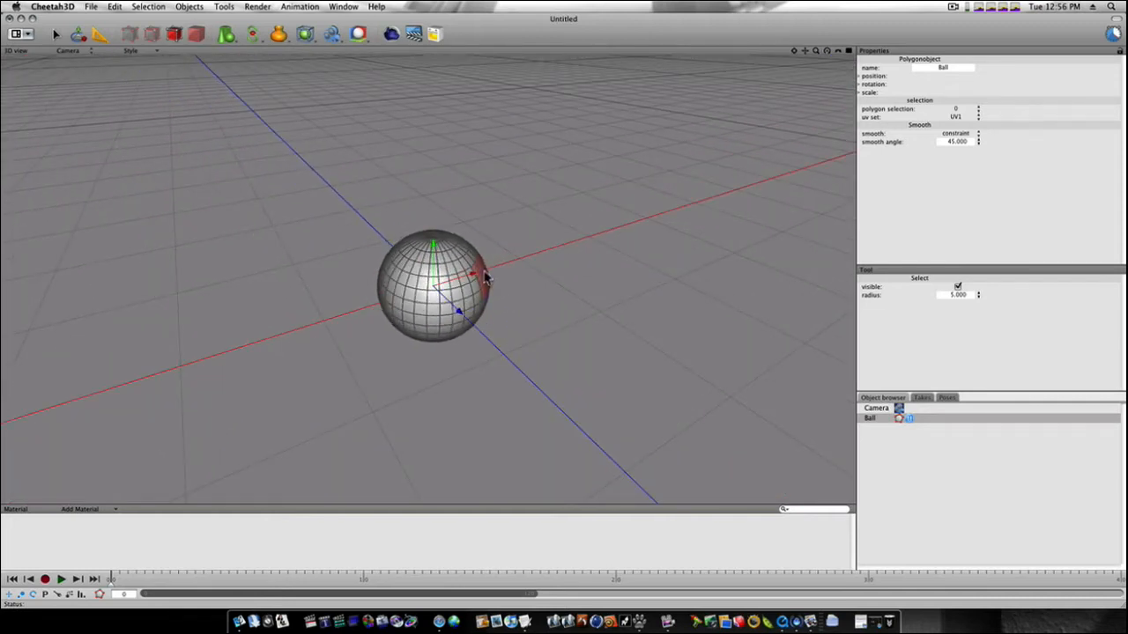
left_click_drag(485, 279, 508, 296)
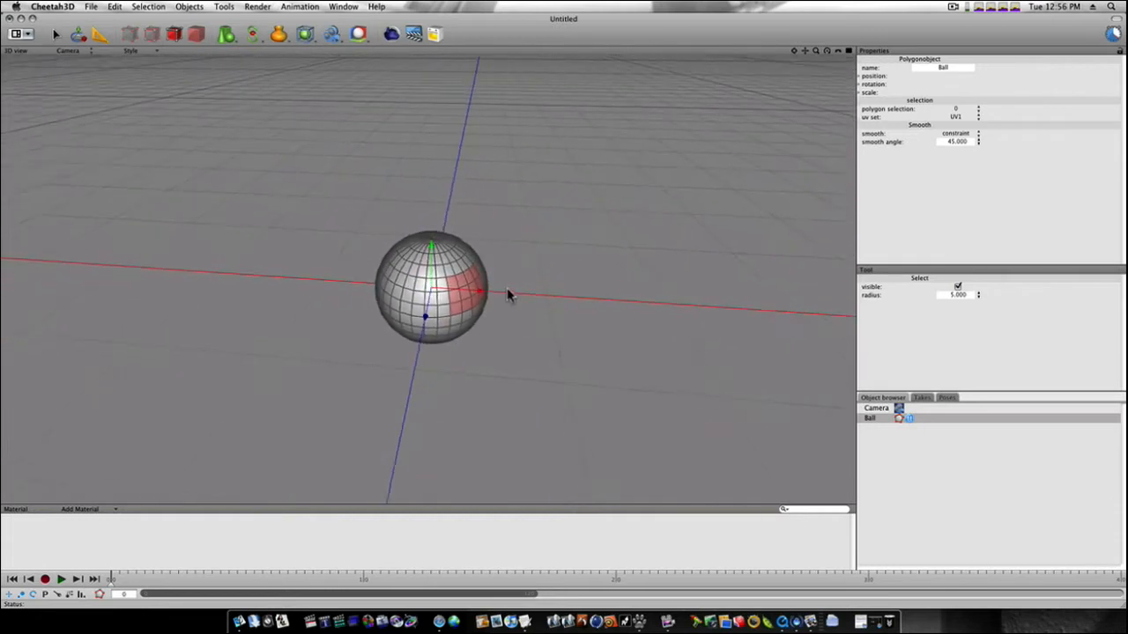
Step: Undo to remove the Ball, leaving only the Camera in the scene
left_click(113, 7)
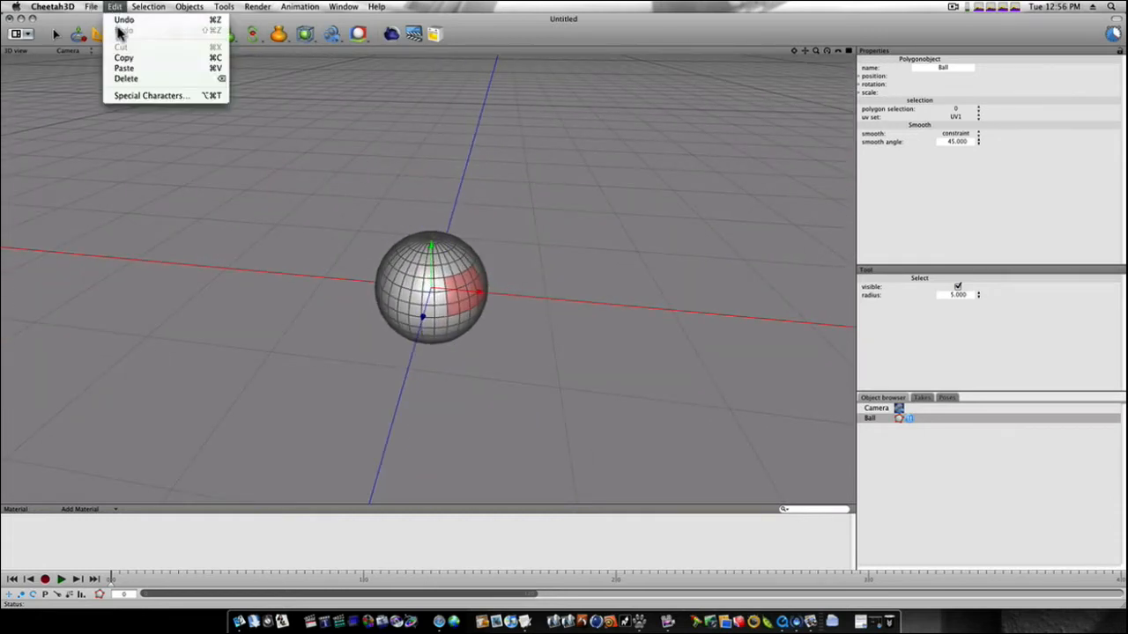
left_click(115, 7)
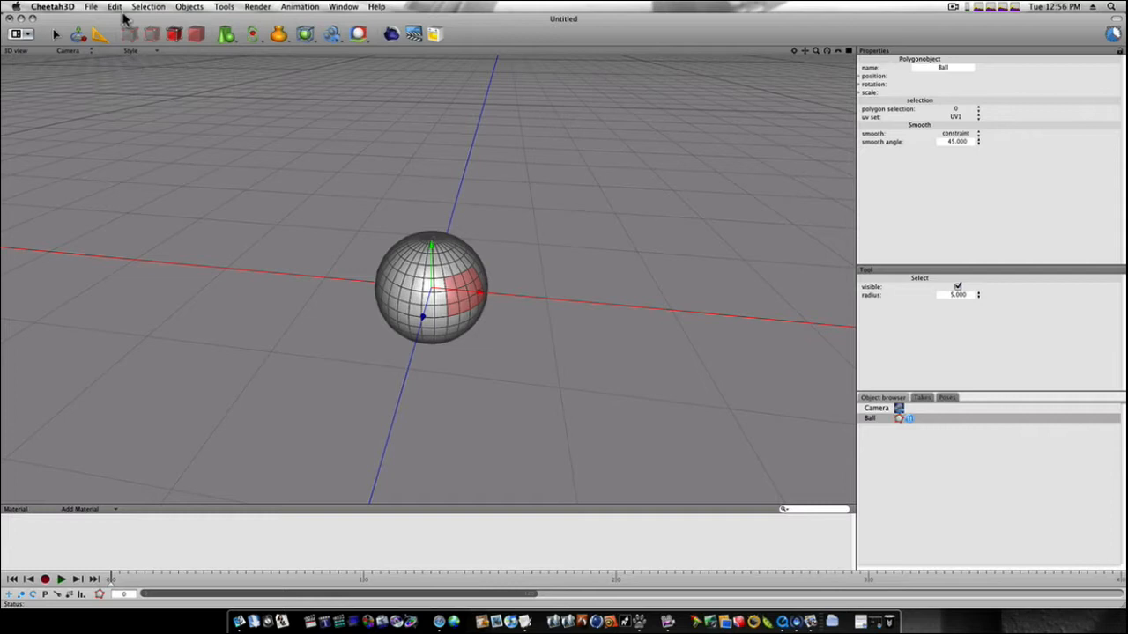
left_click(112, 7)
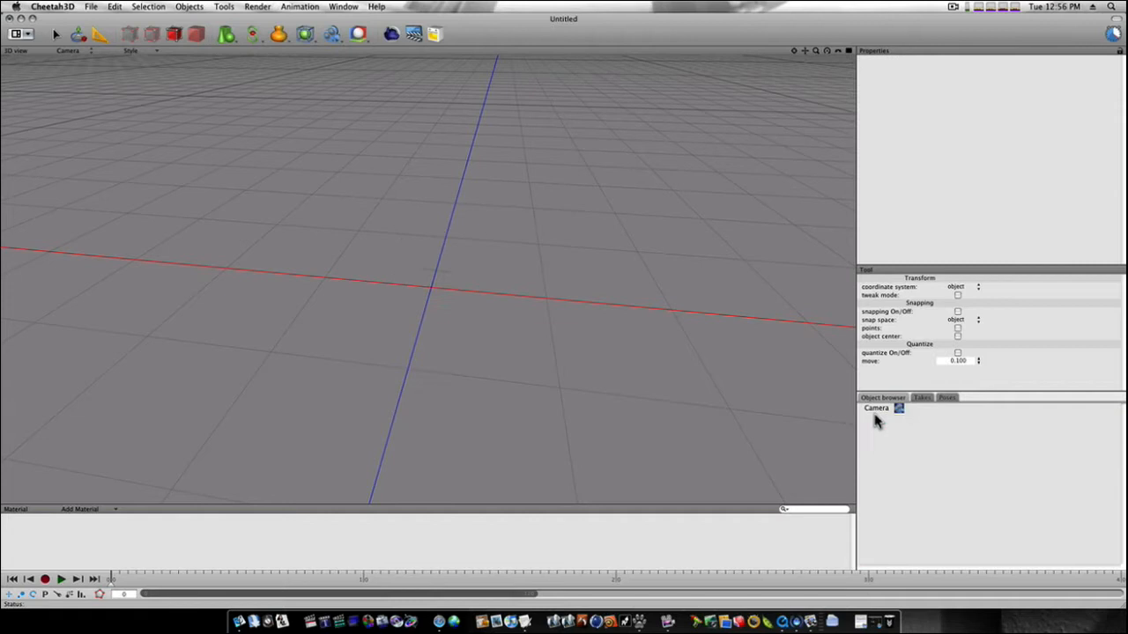
mouse_move(328, 180)
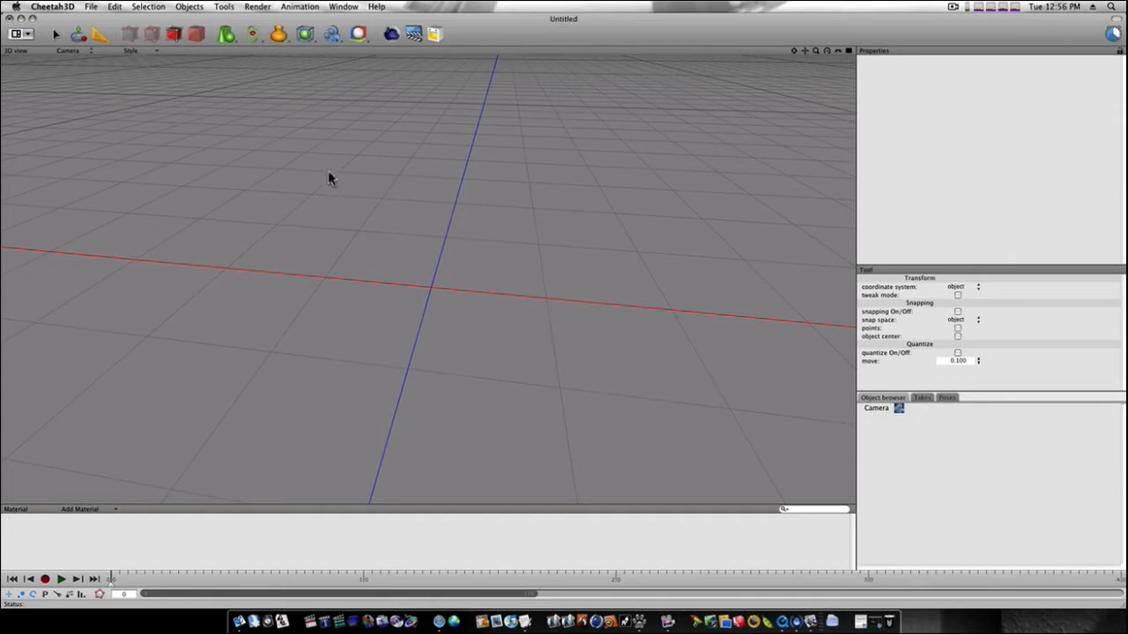
Step: Add a new Ball primitive to the scene as an editable polygon object
left_click(223, 7)
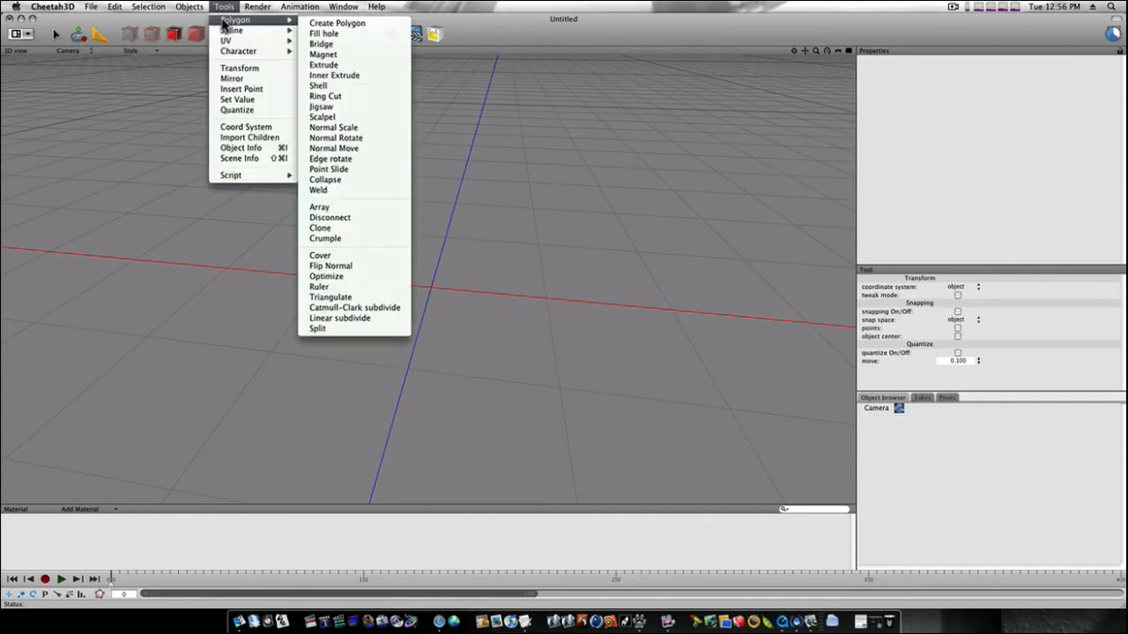
left_click(190, 7)
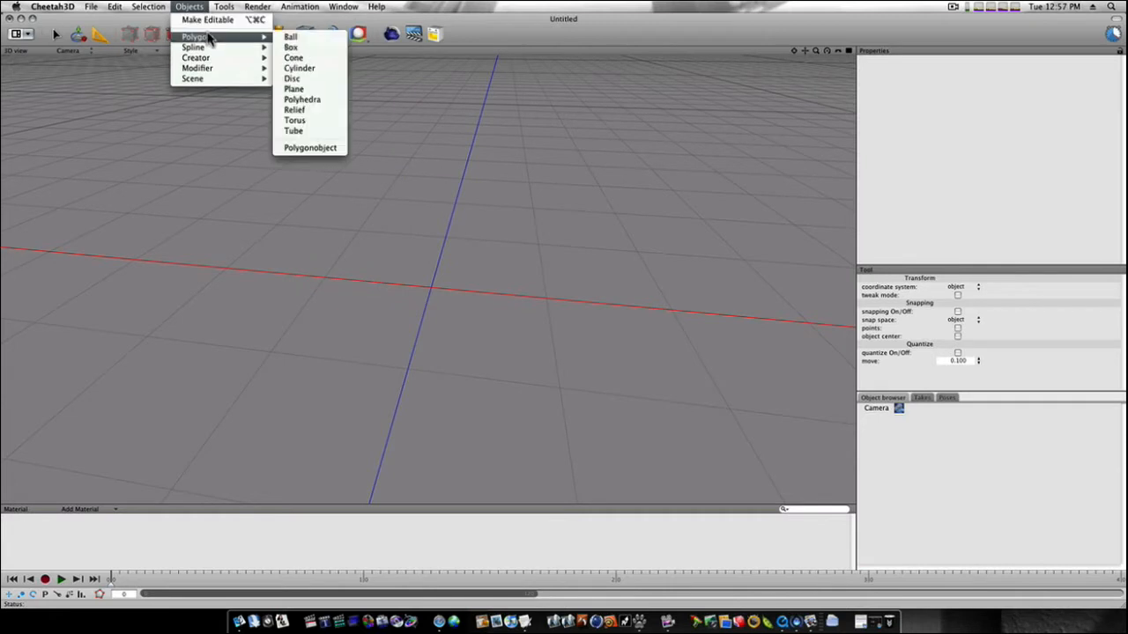
left_click(291, 35)
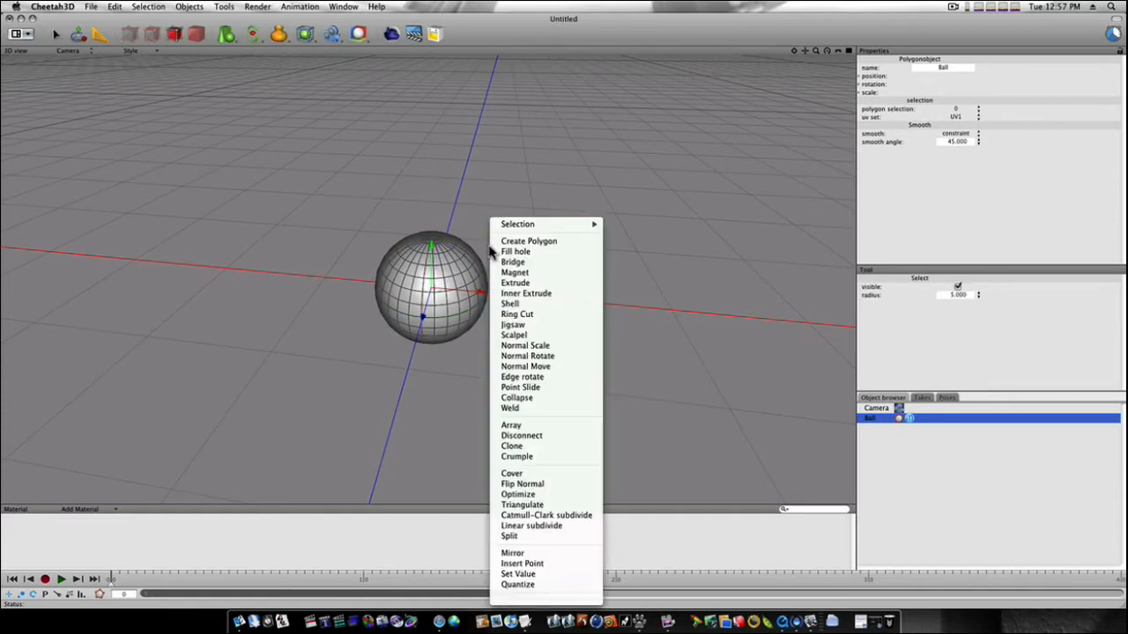
mouse_move(518, 224)
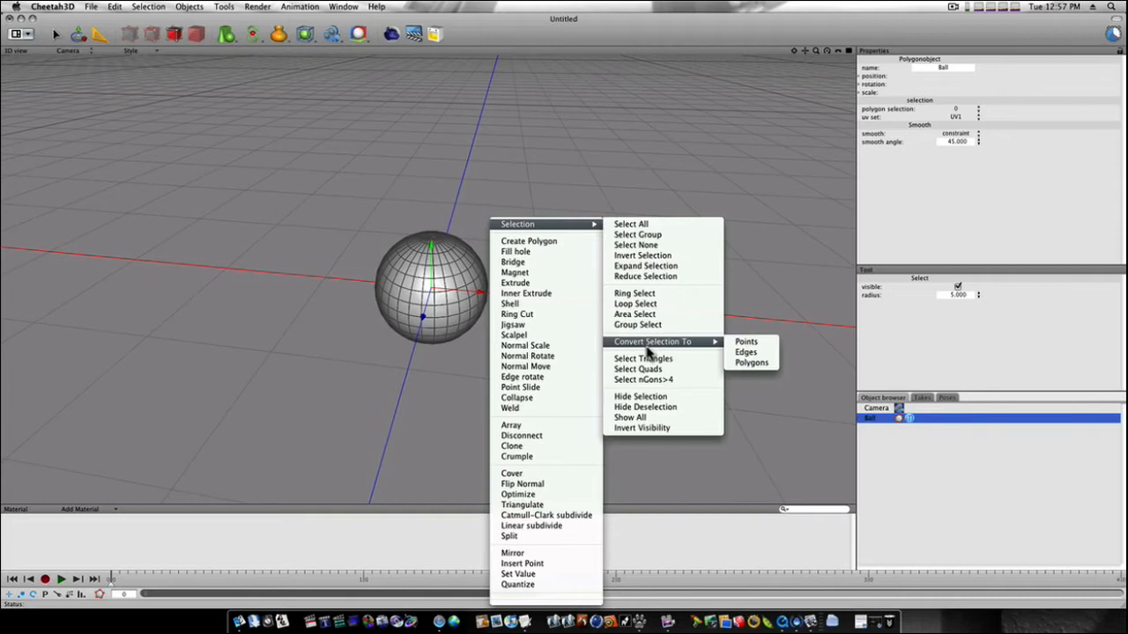
Step: Loop-select the upper rings of faces forming the Ball's top cap
left_click(635, 303)
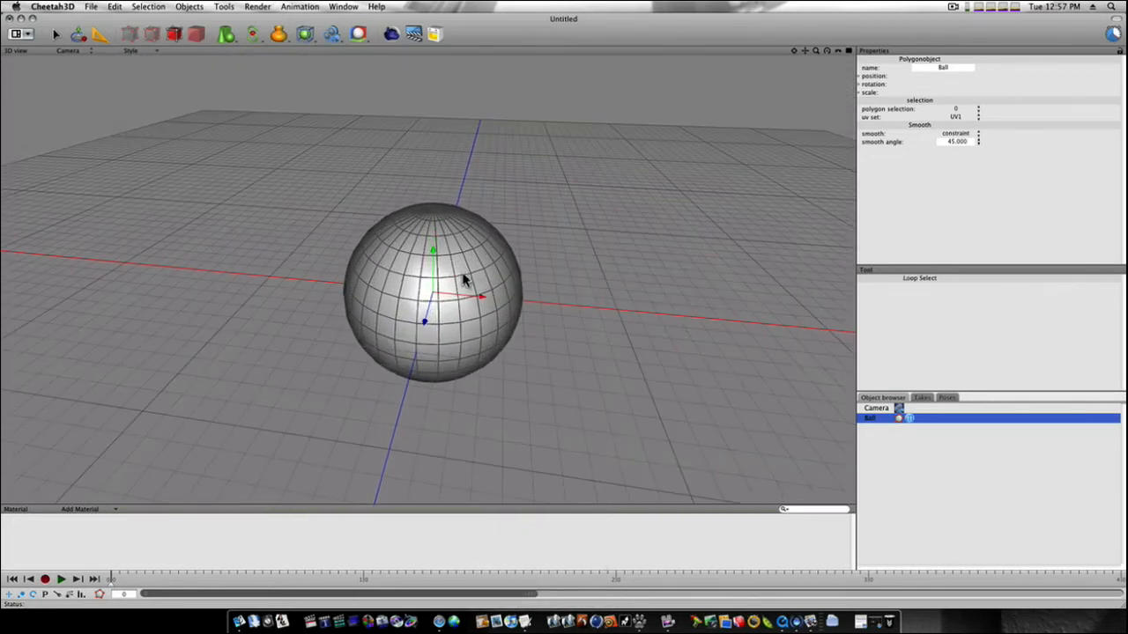
left_click(459, 261)
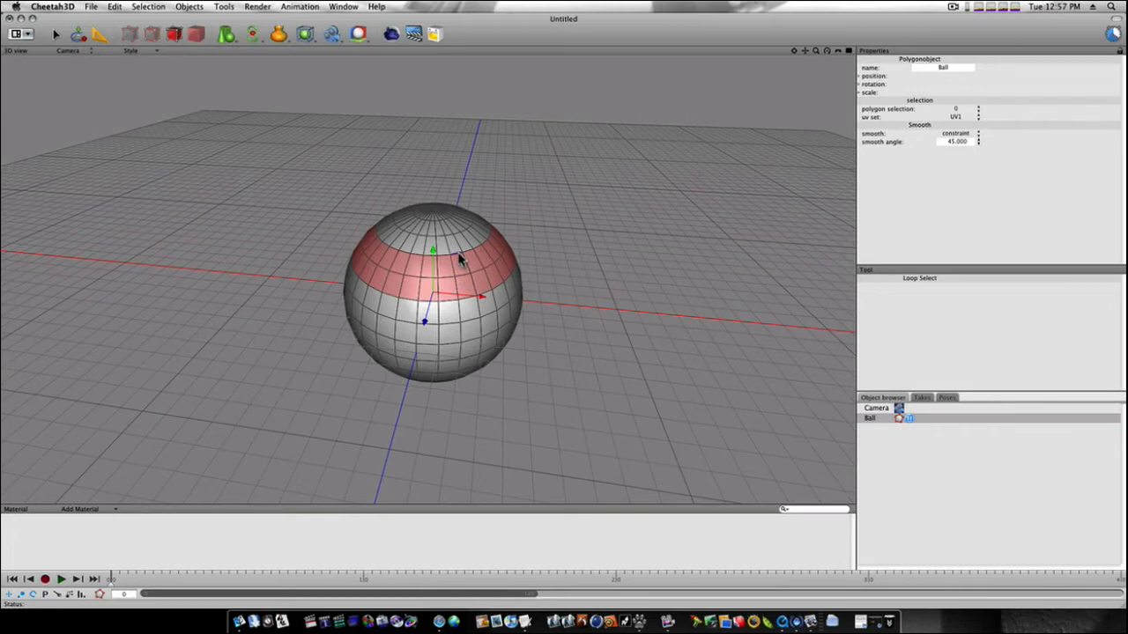
left_click(444, 227)
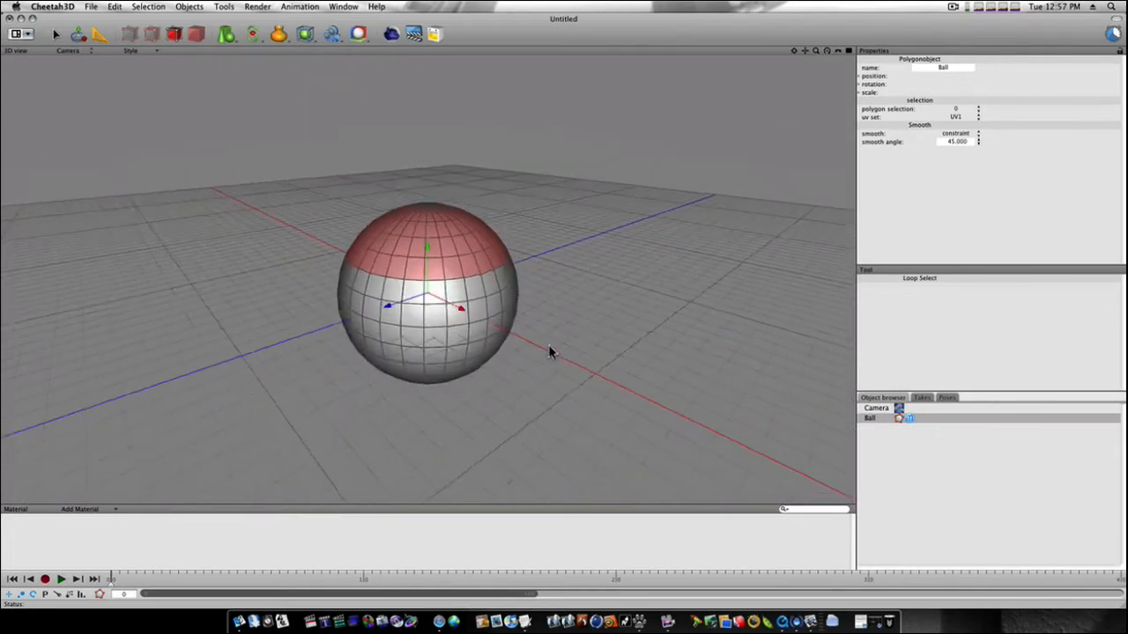
left_click_drag(550, 350, 568, 359)
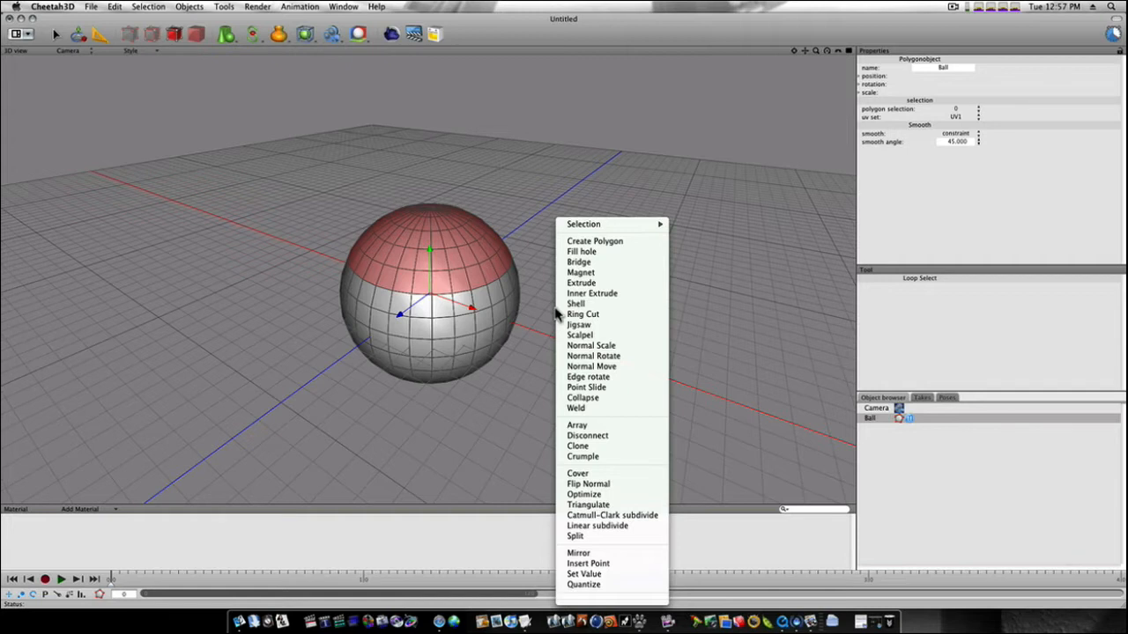
mouse_move(582, 313)
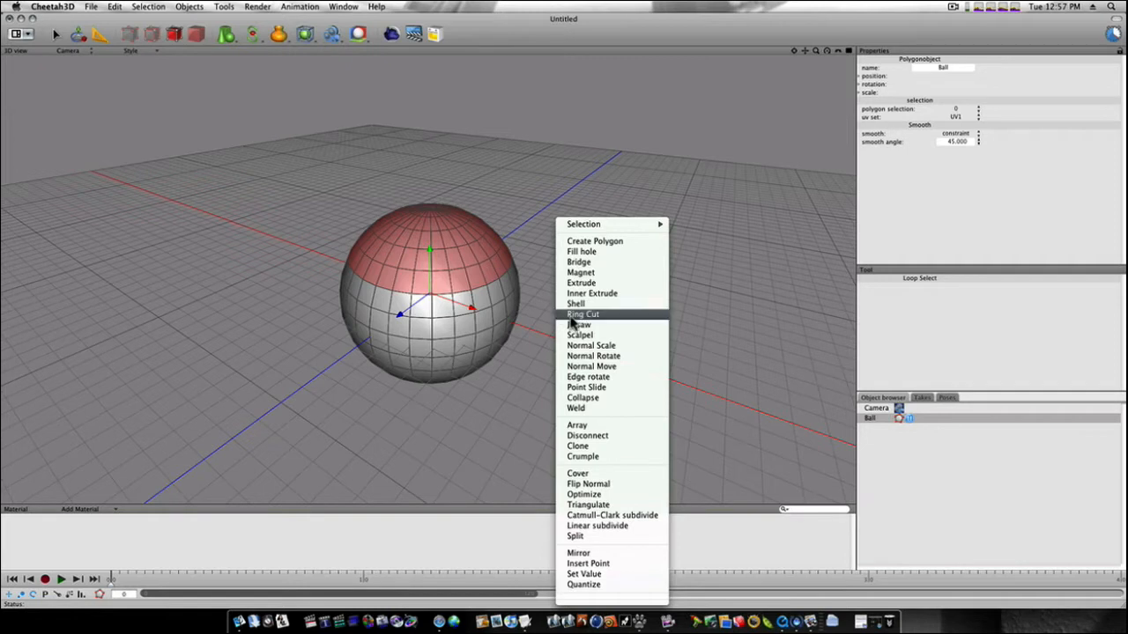
Step: Split the selected cap into a separate 'Ball split' object and select it
left_click(575, 536)
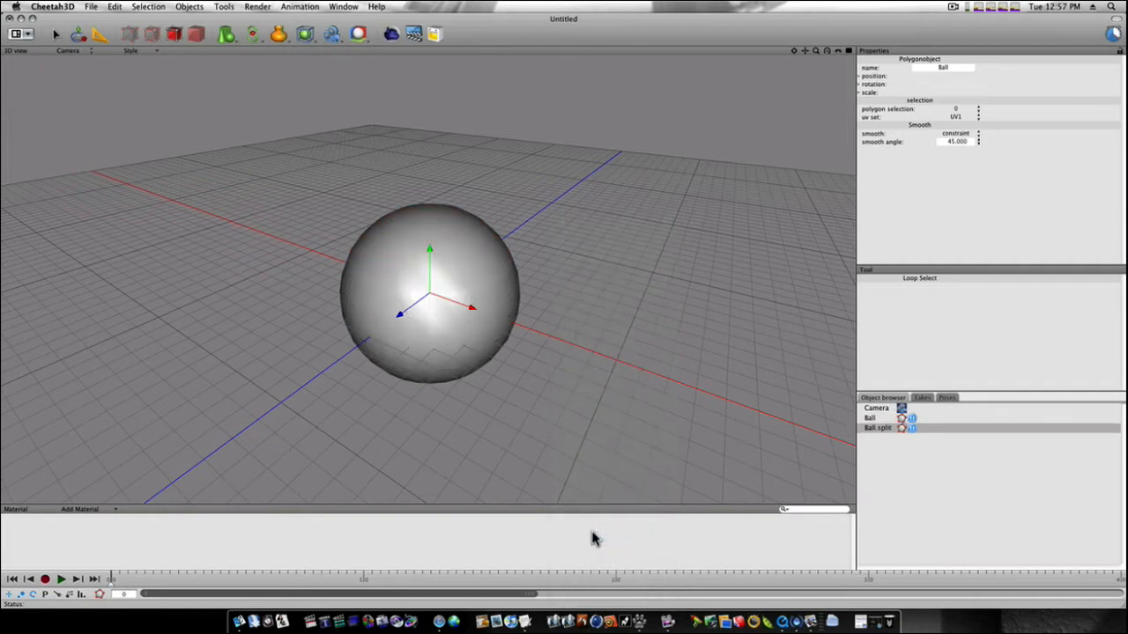
mouse_move(860, 486)
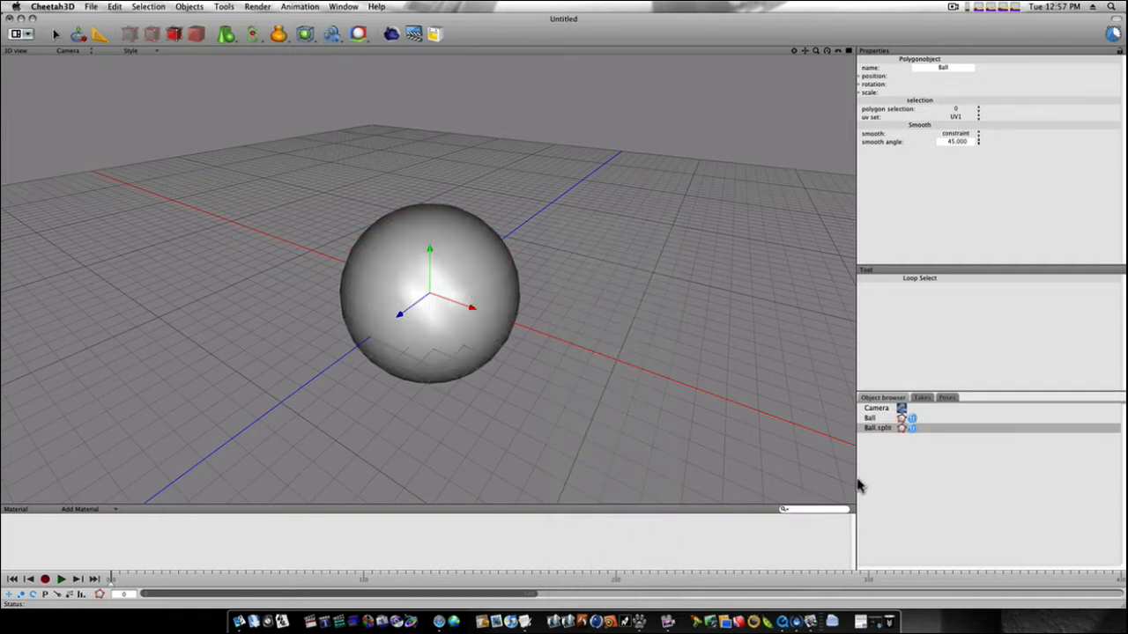
left_click(877, 429)
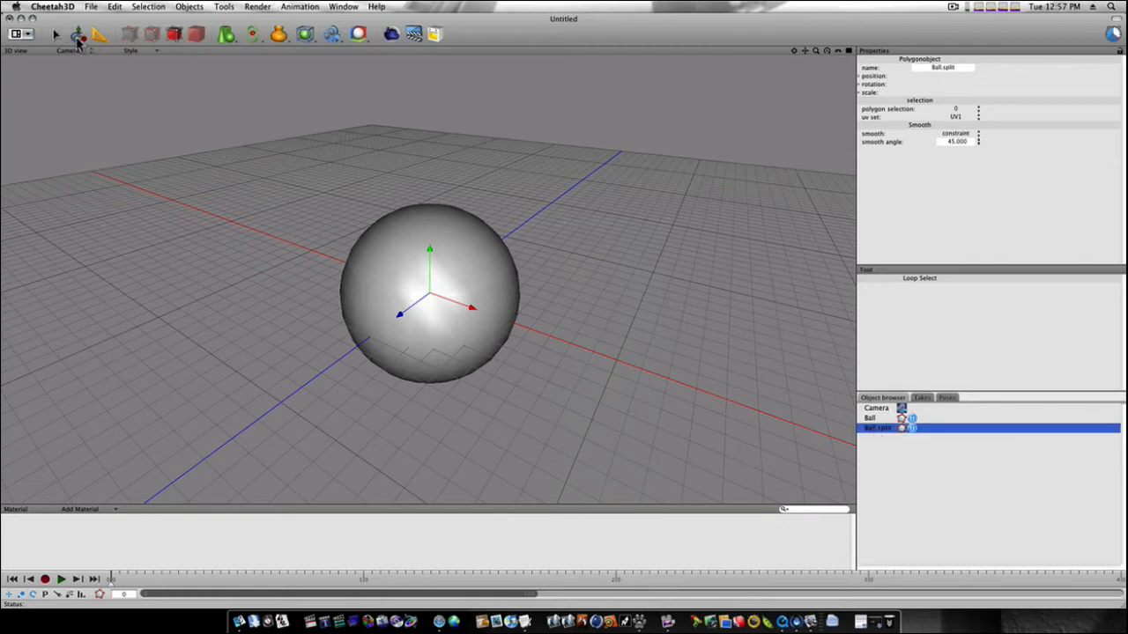
Step: Move the Ball split cap upward above the sphere, then return to the Ball object
left_click(77, 33)
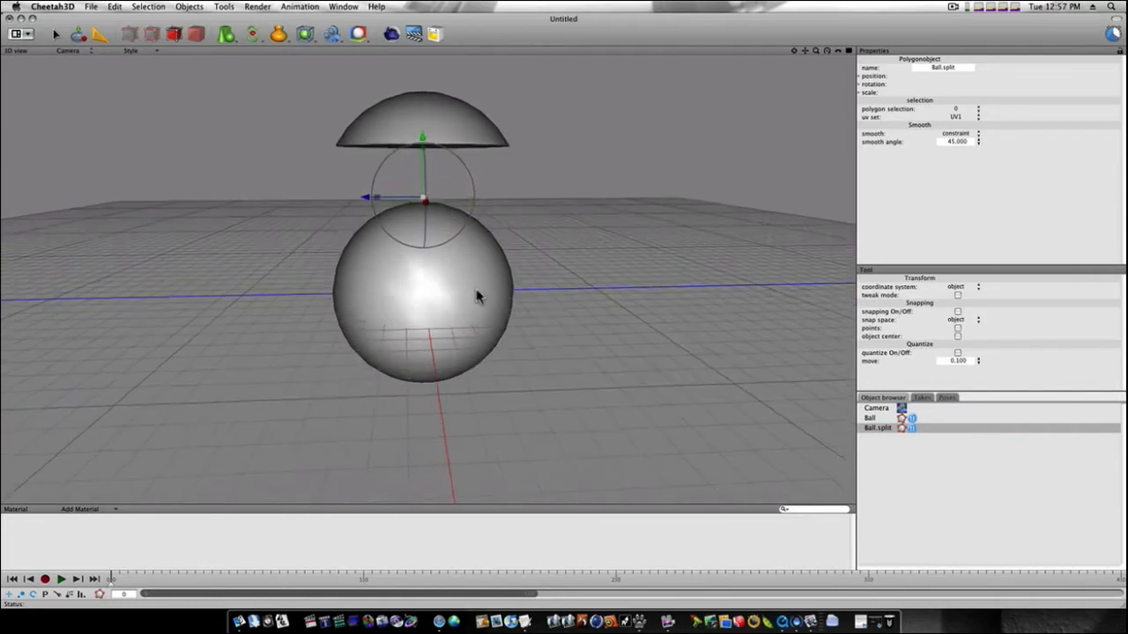
left_click_drag(475, 296, 406, 278)
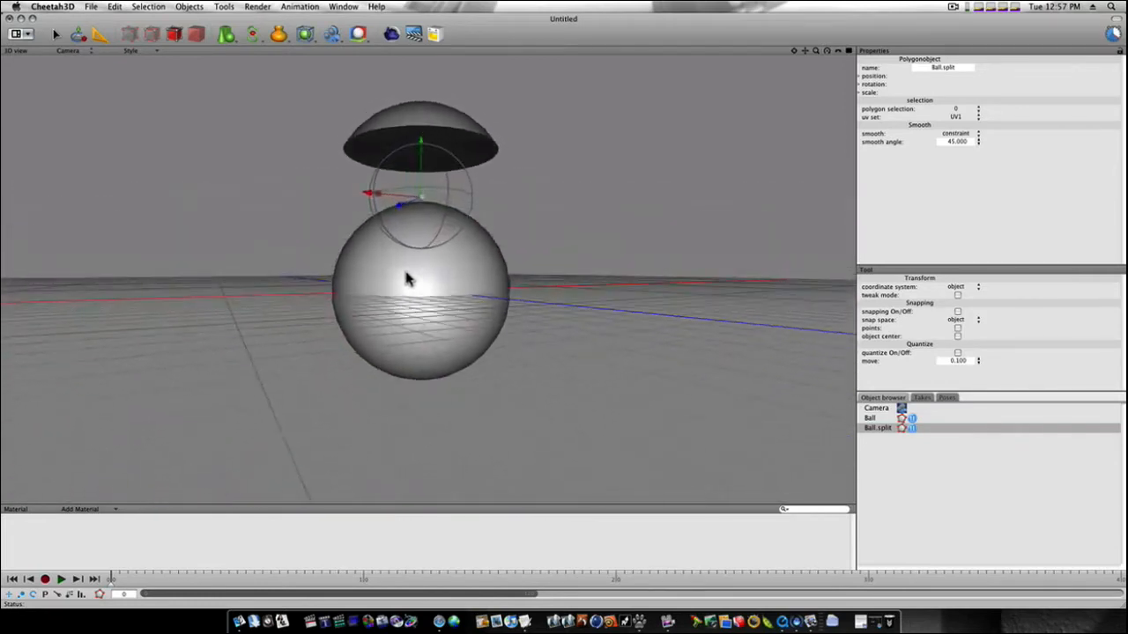
left_click_drag(409, 278, 546, 317)
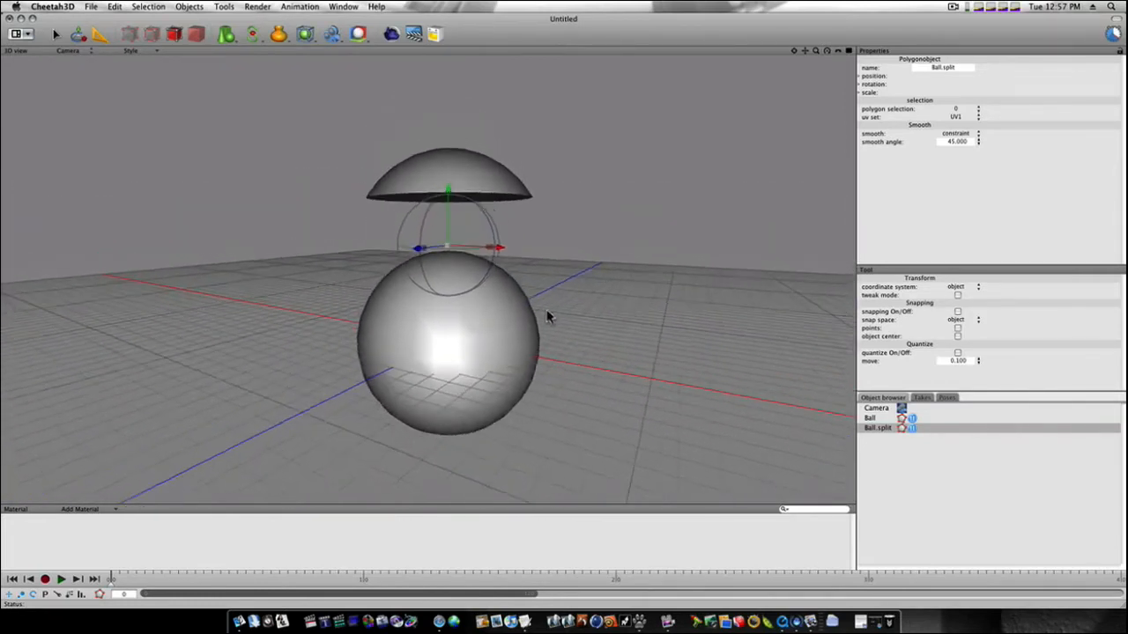
left_click_drag(547, 317, 514, 316)
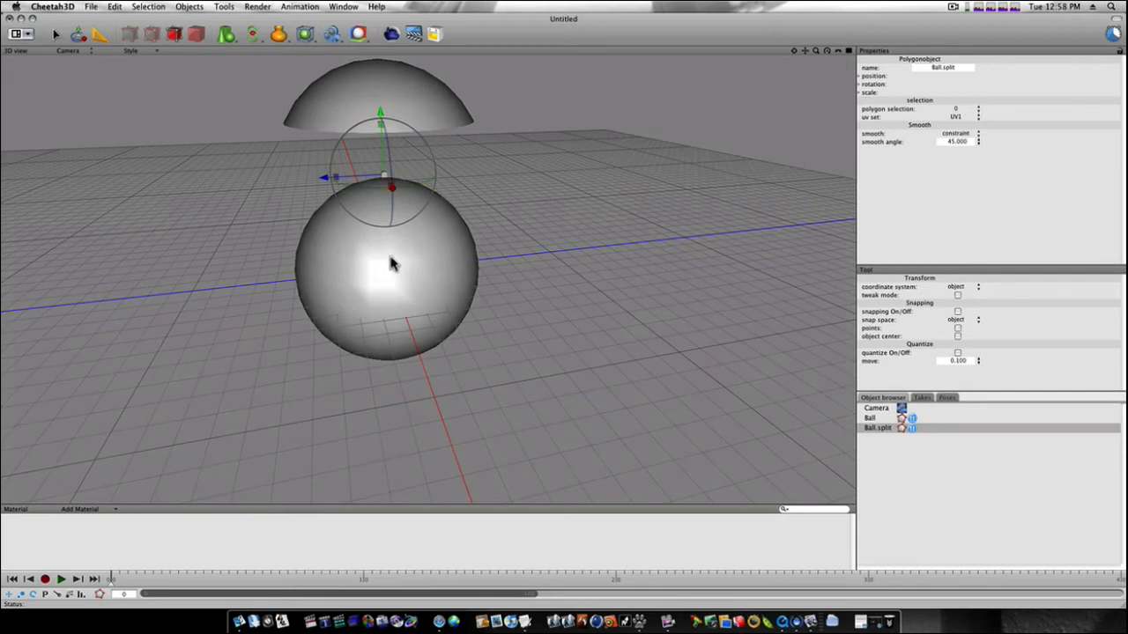
mouse_move(444, 245)
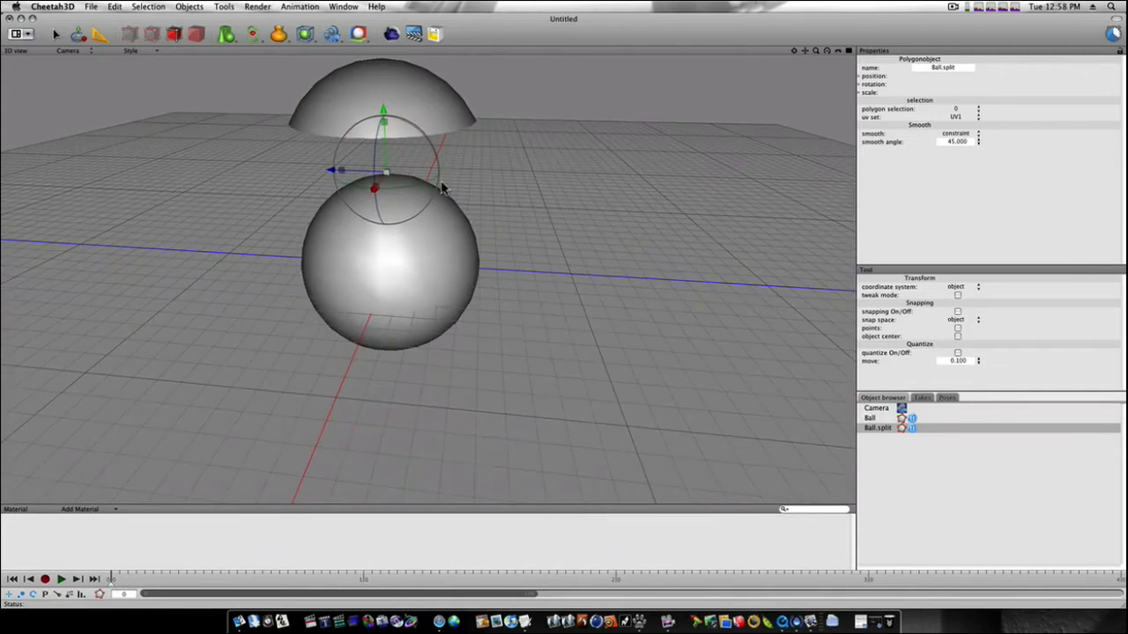
left_click(875, 417)
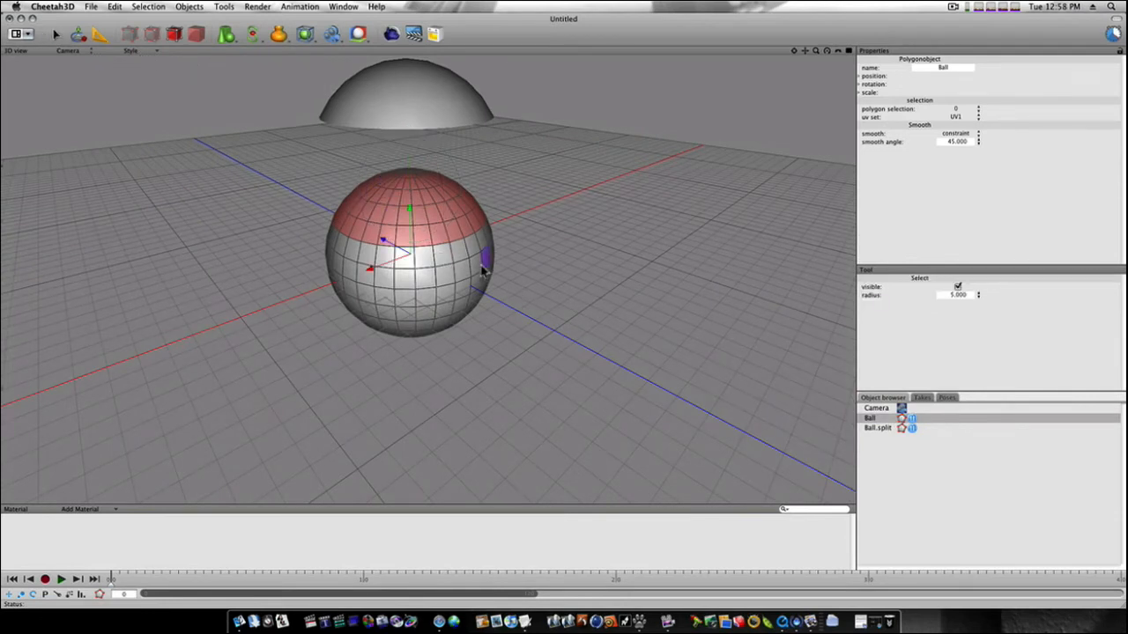
Step: Select a square block of faces on the Ball's side and bring up the polygon commands
left_click(458, 268)
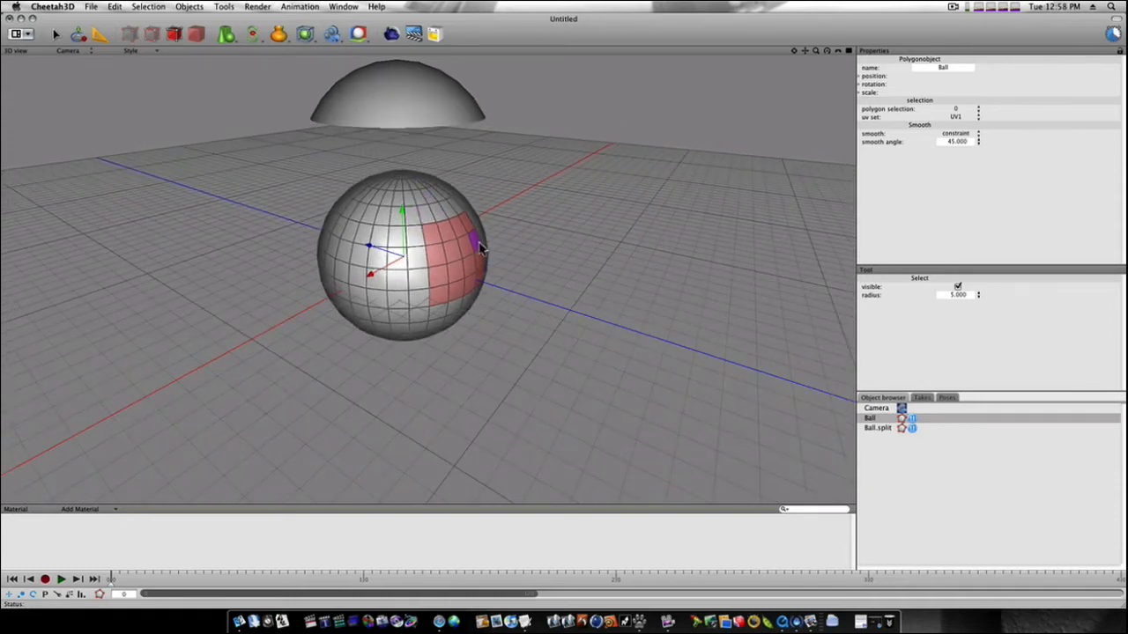
right_click(480, 246)
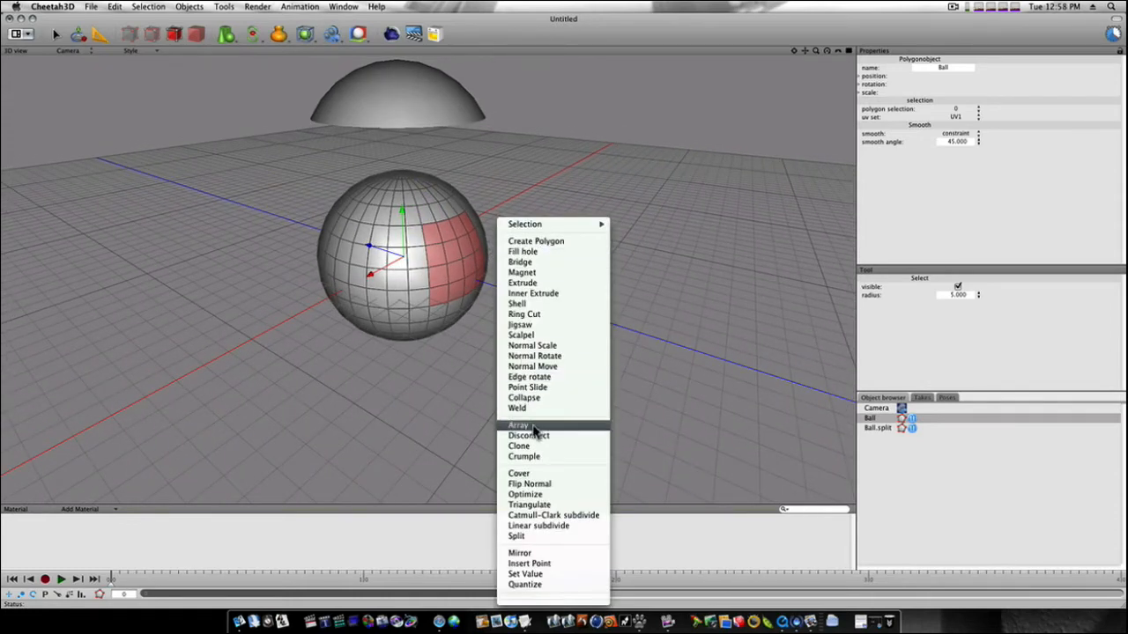
mouse_move(532, 436)
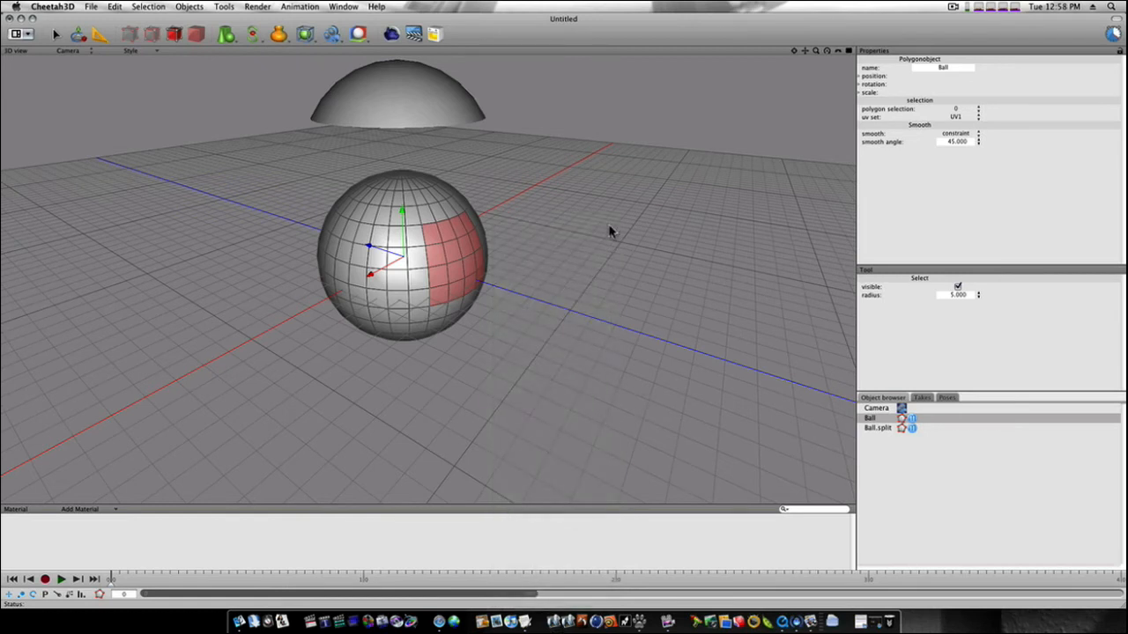
right_click(609, 233)
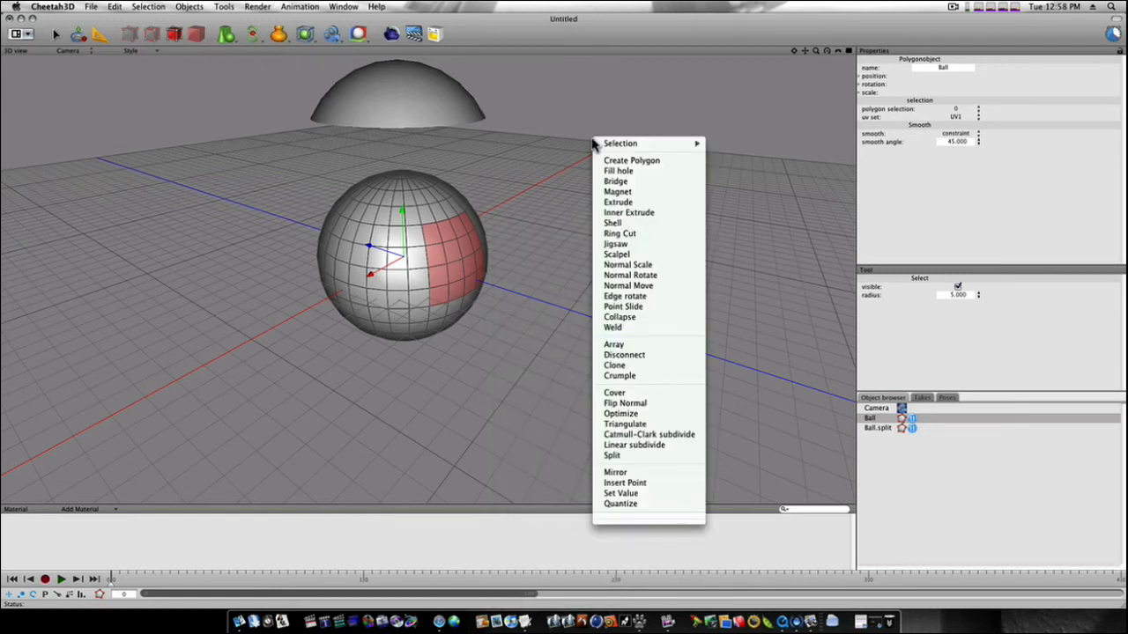
mouse_move(621, 317)
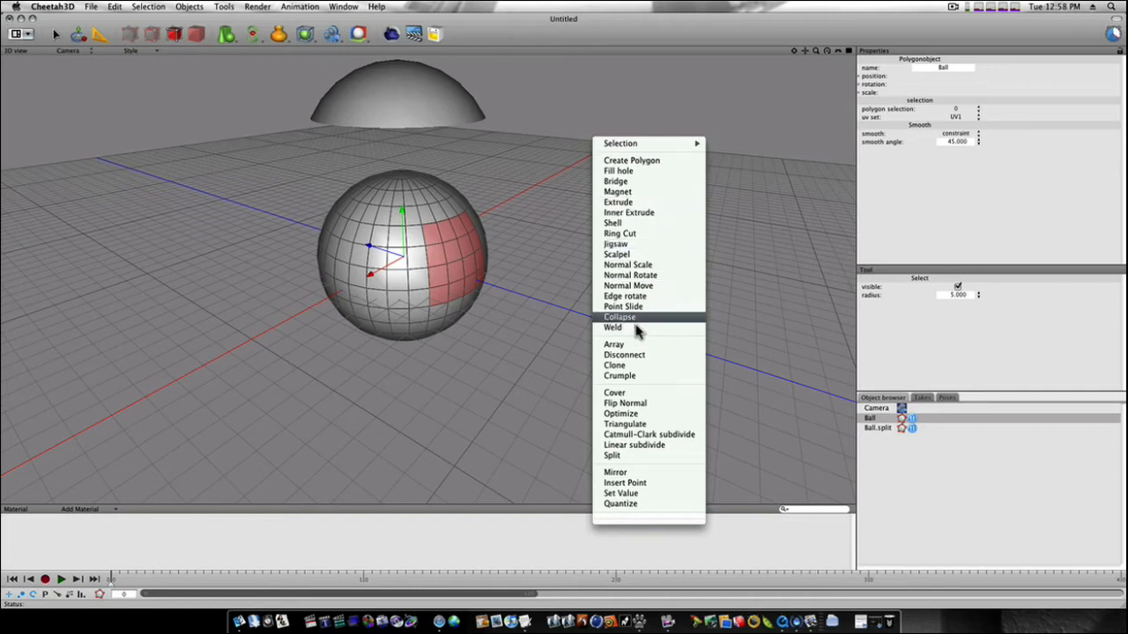
mouse_move(641, 354)
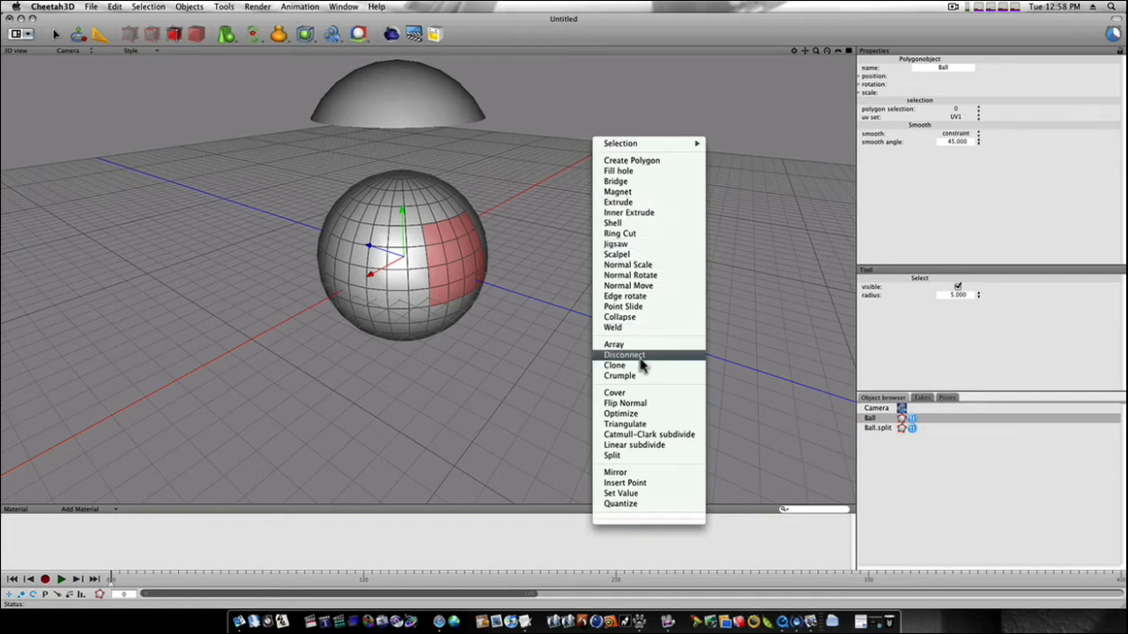
Step: Disconnect the selected side patch from the Ball, leaving an opening
left_click(623, 354)
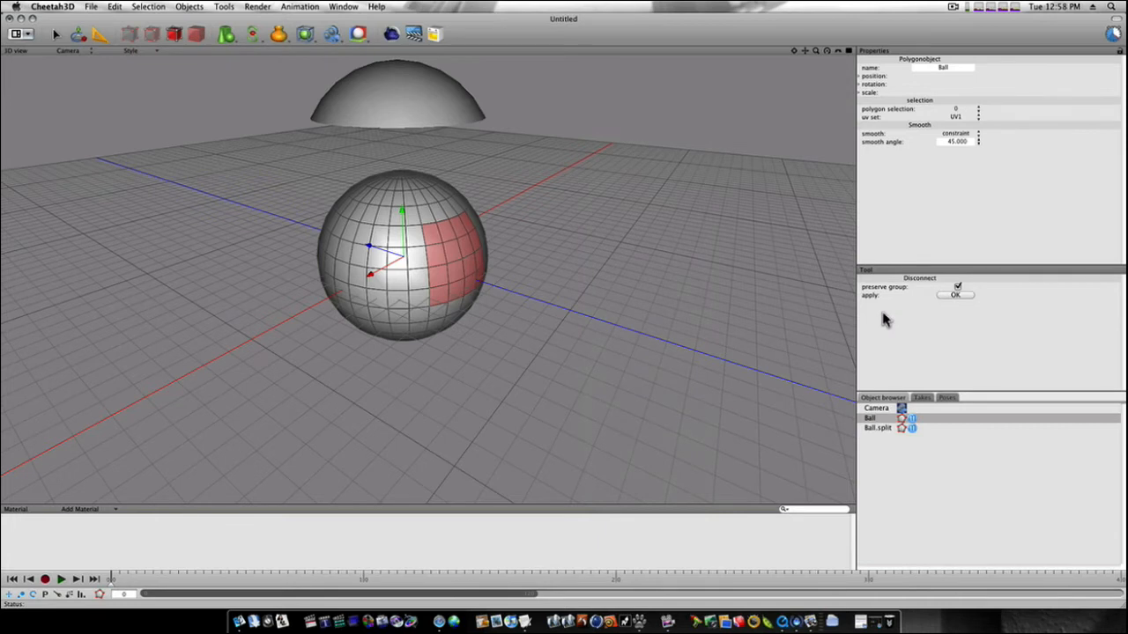
mouse_move(885, 300)
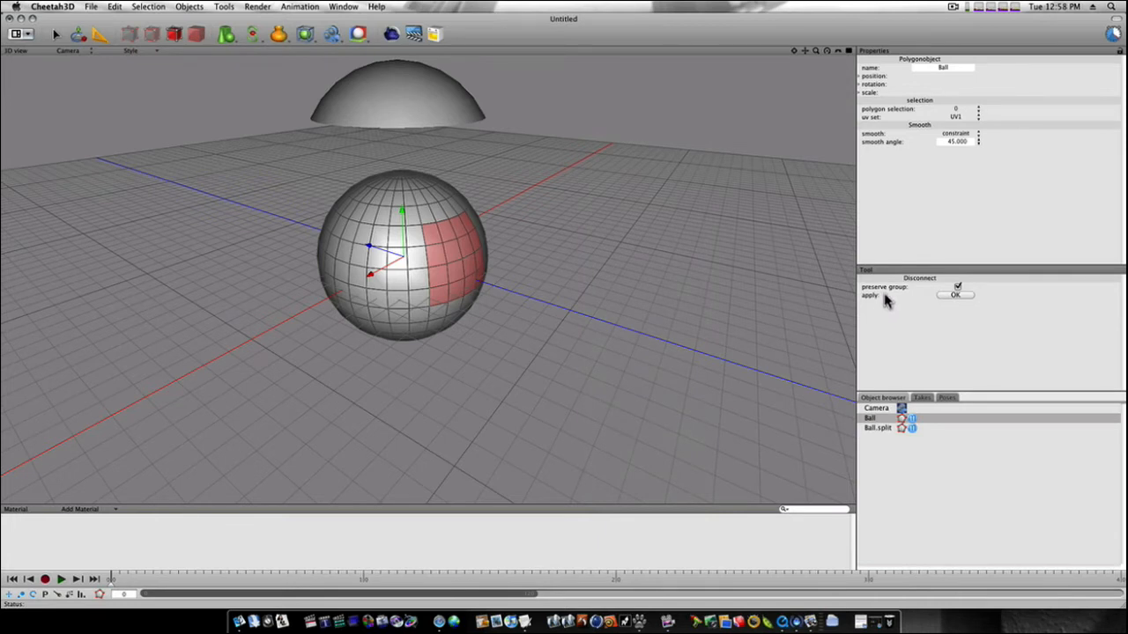
mouse_move(892, 290)
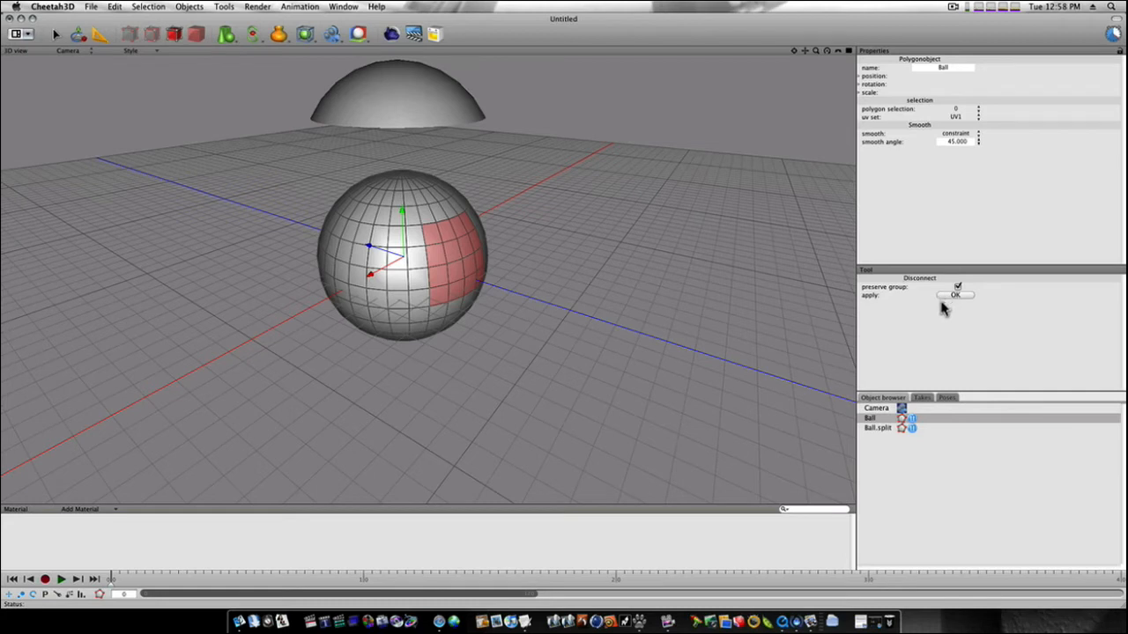
left_click(955, 294)
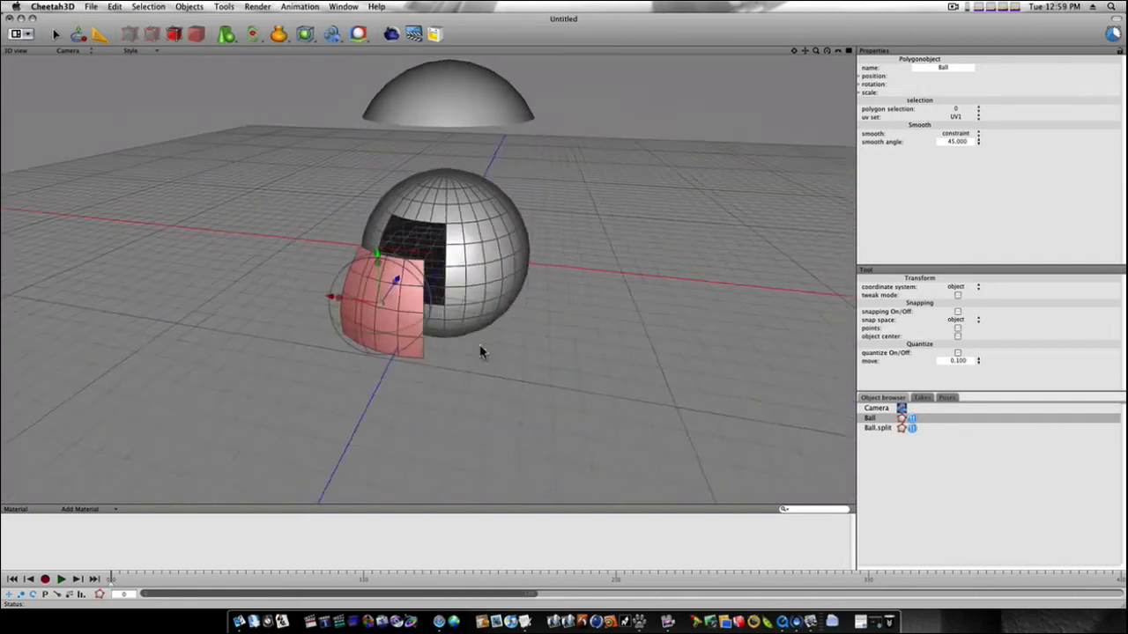
Step: Drag the detached side patch well clear of the sphere
left_click_drag(479, 352, 335, 167)
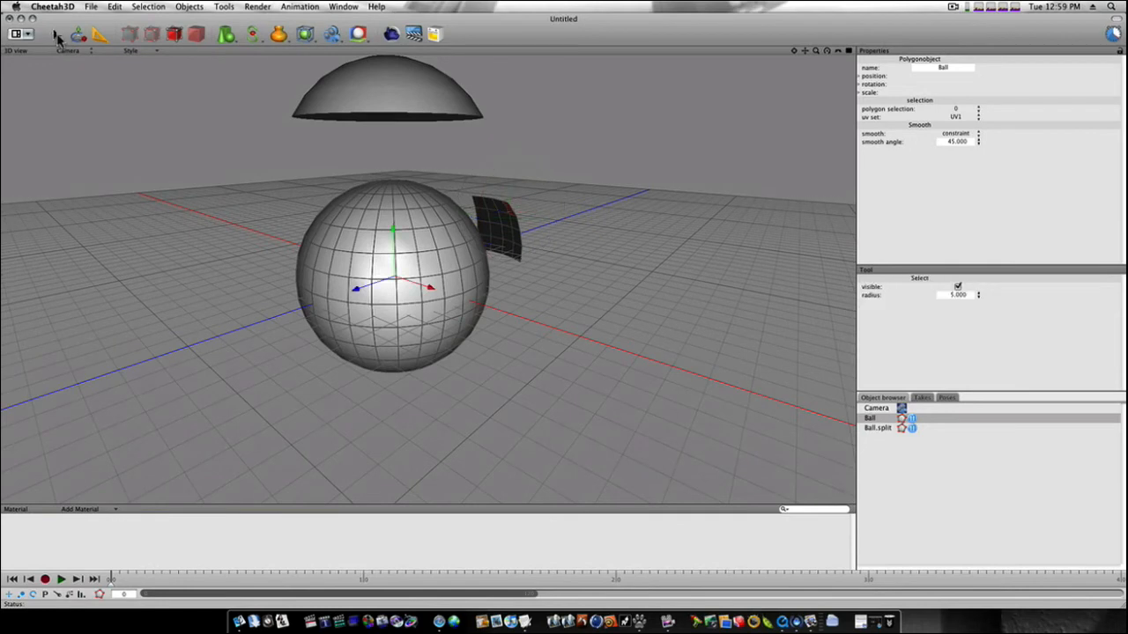
Step: Disconnect a front patch of faces with 'preserve group' unticked, opening a second hole
left_click(352, 318)
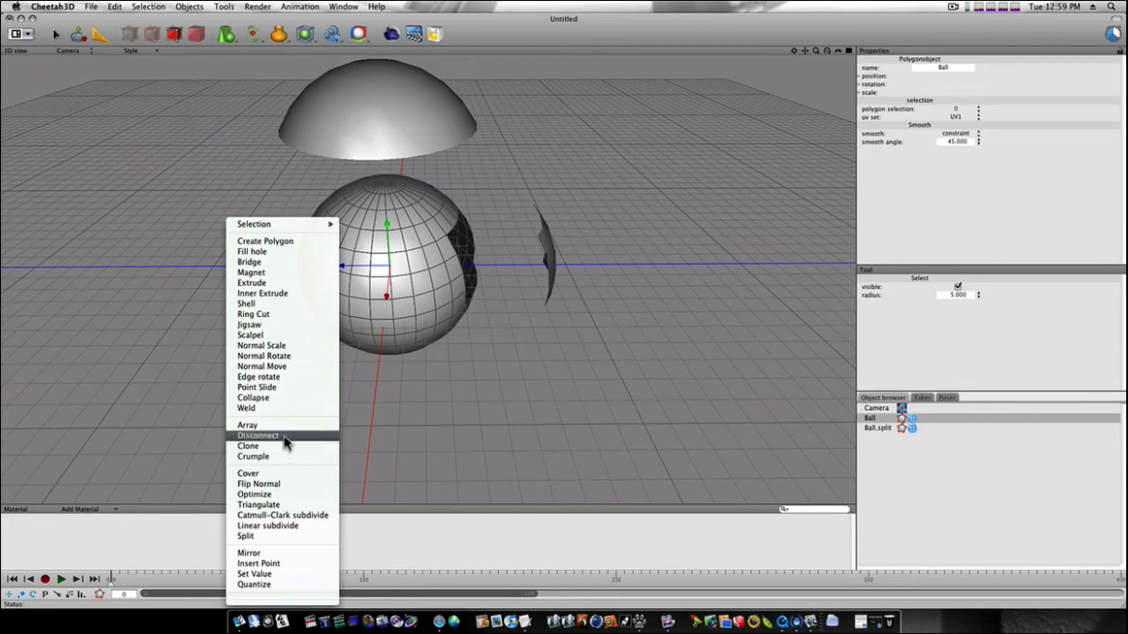
left_click(257, 435)
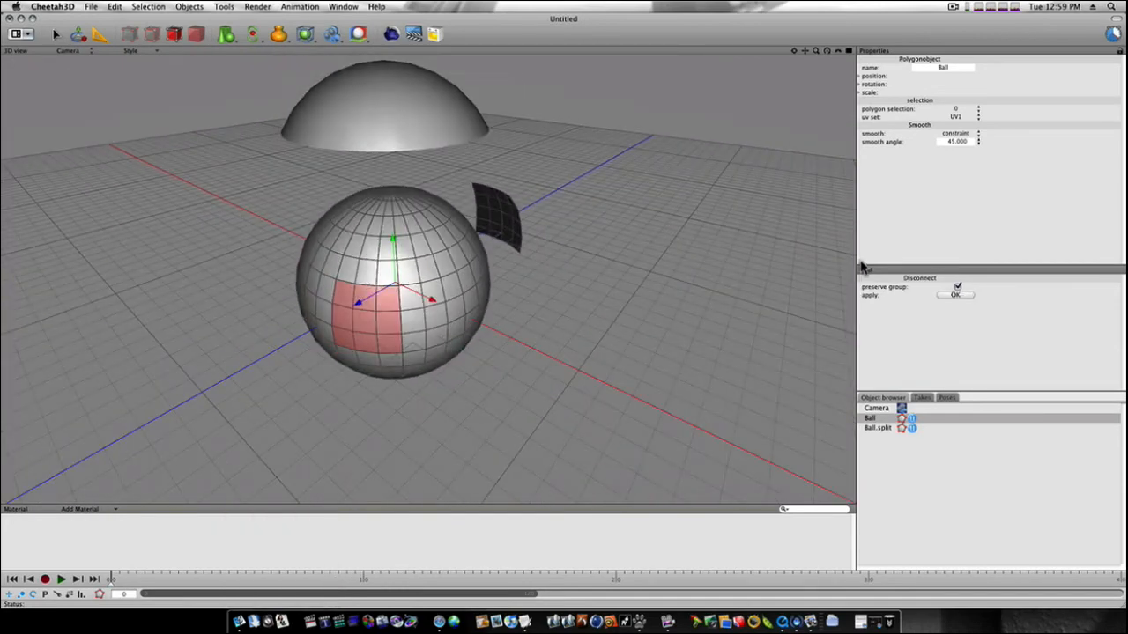
left_click(959, 289)
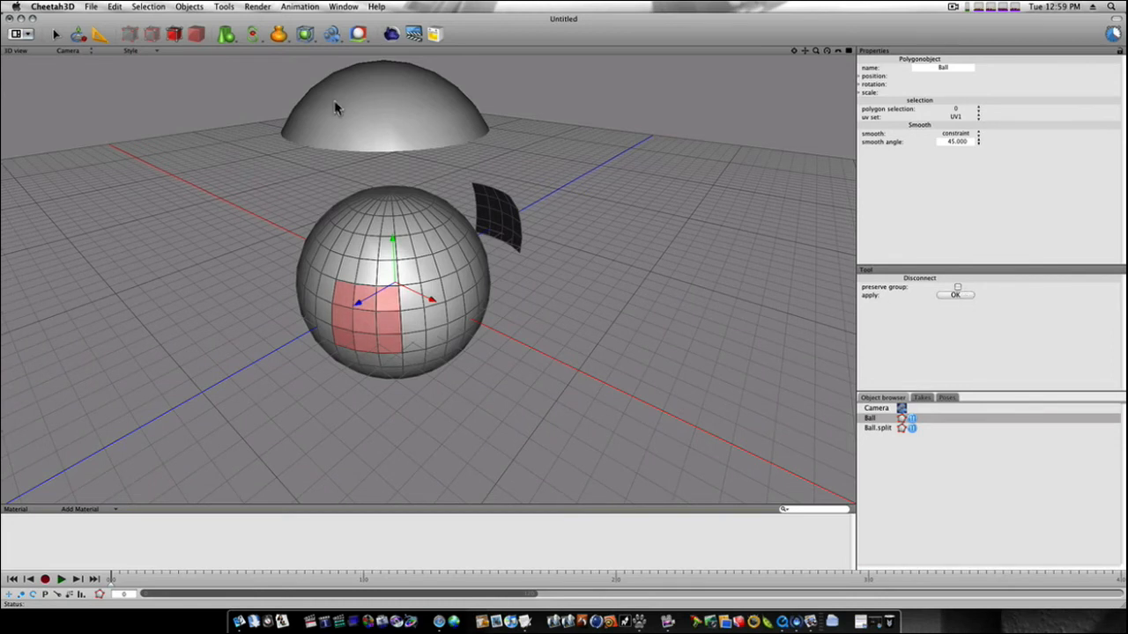
left_click(128, 36)
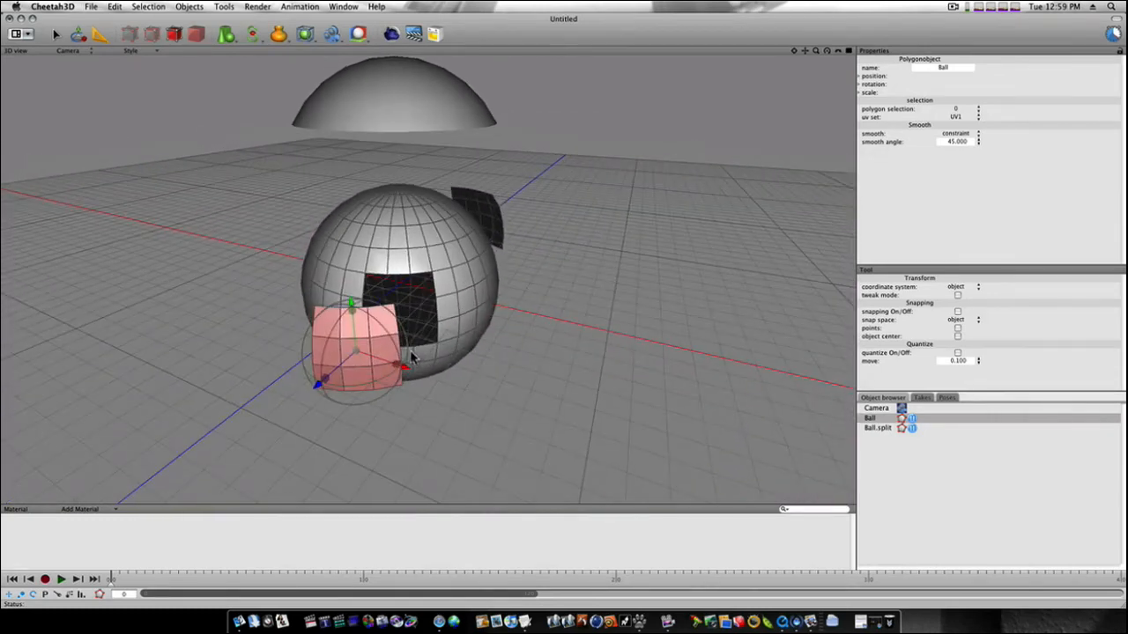
Step: Slide the second detached patch clear of the ball to the side opposite the first patch
left_click_drag(409, 356, 705, 333)
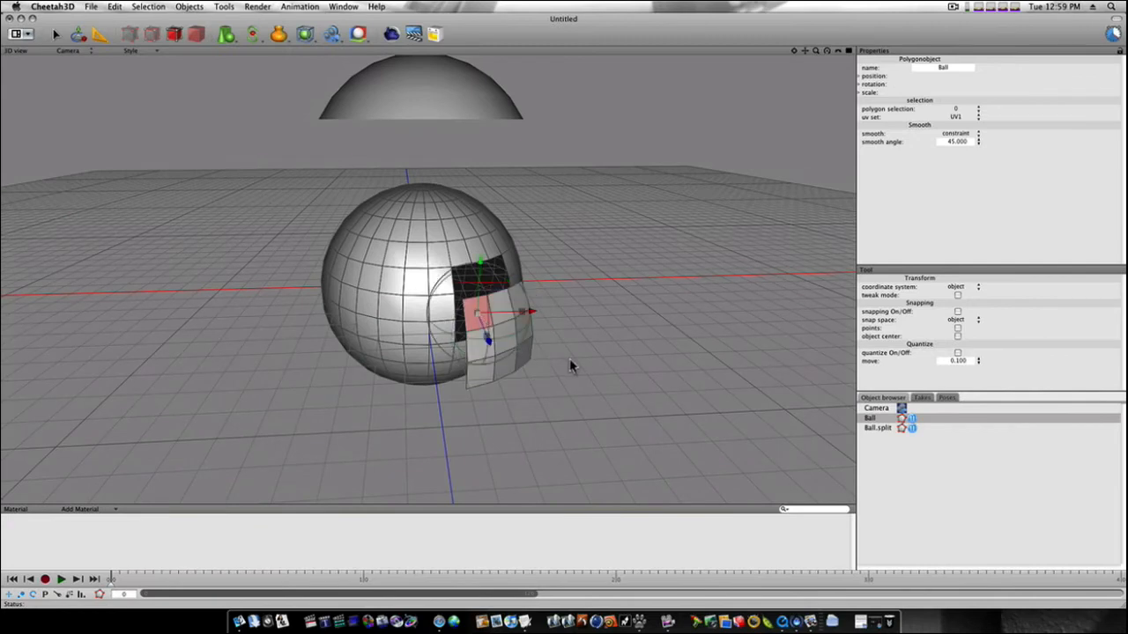
left_click_drag(484, 308, 608, 300)
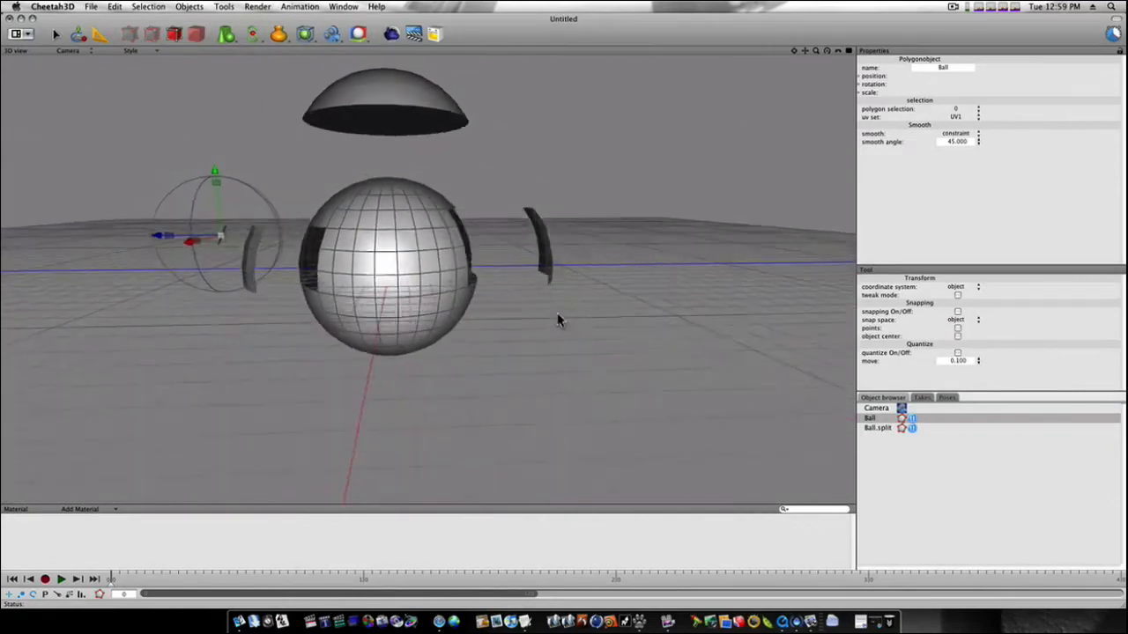
left_click_drag(557, 320, 543, 342)
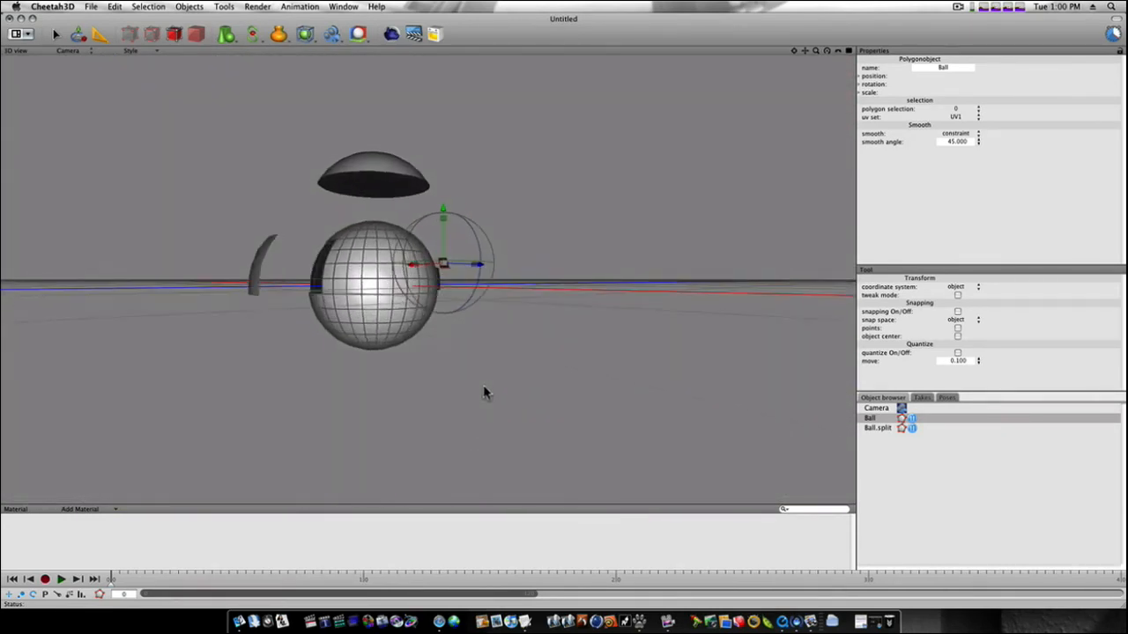
left_click_drag(483, 393, 581, 374)
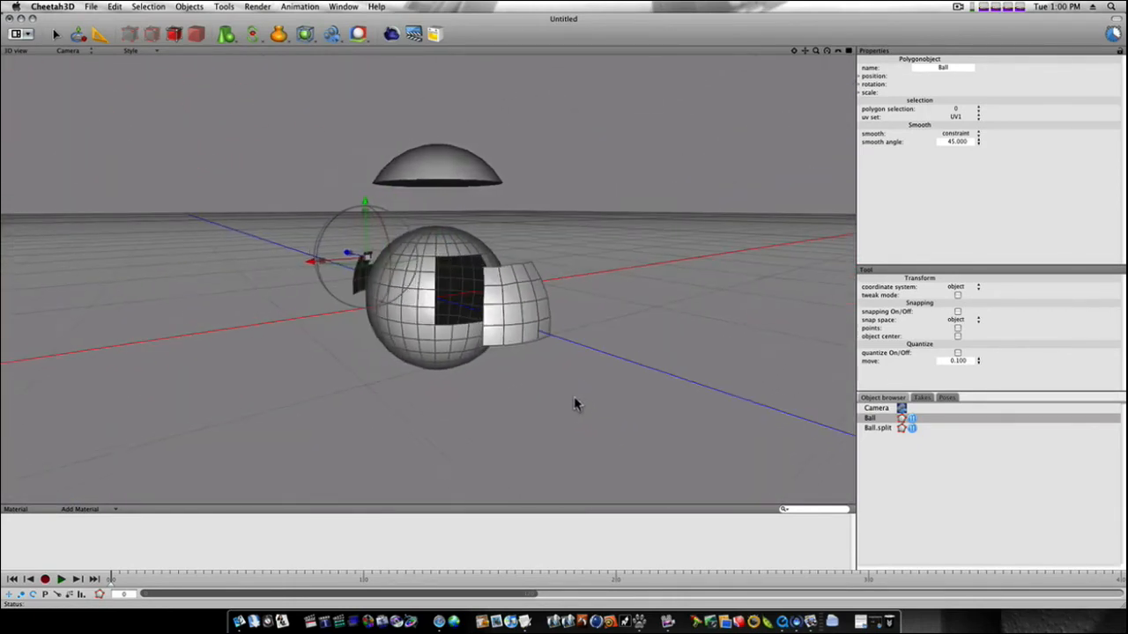
left_click_drag(578, 404, 595, 407)
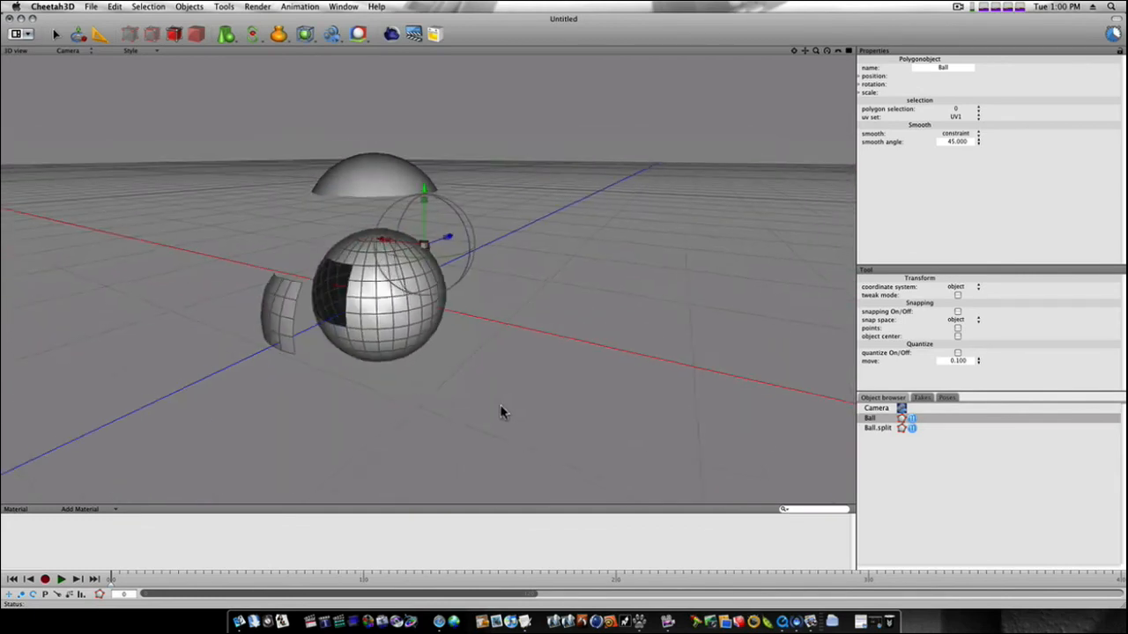
left_click_drag(503, 412, 666, 395)
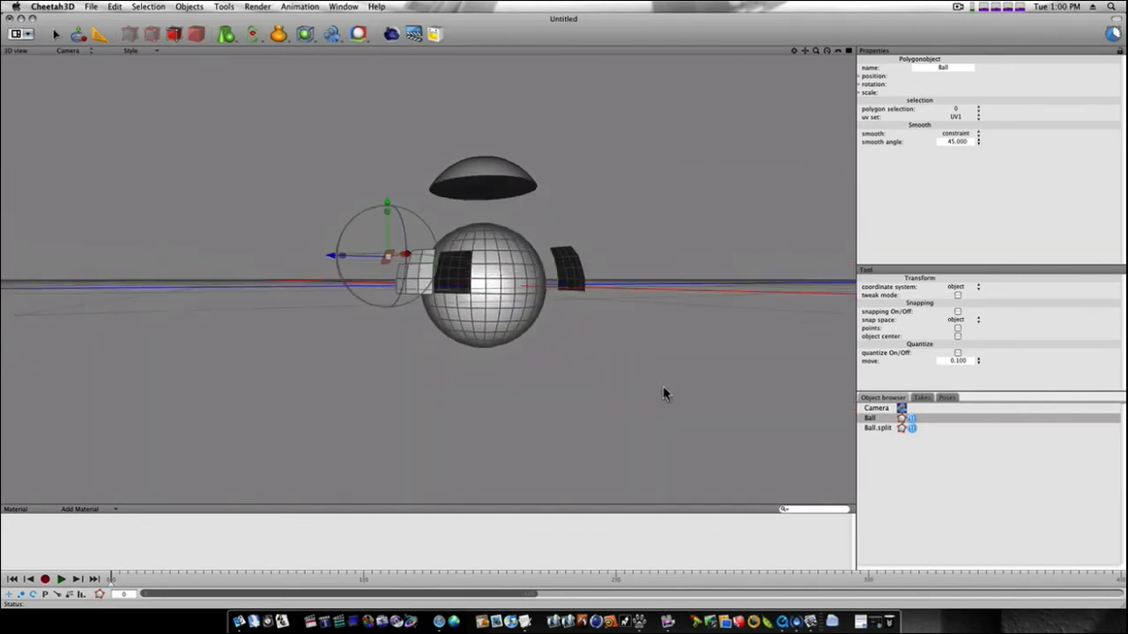
left_click_drag(666, 395, 549, 437)
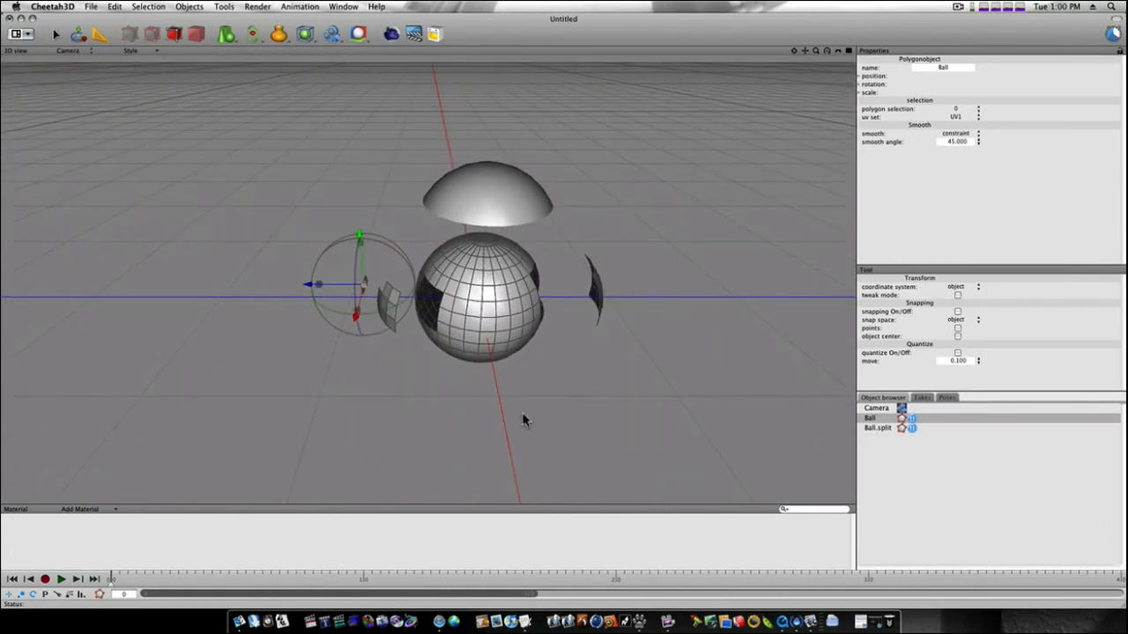
left_click_drag(521, 419, 596, 389)
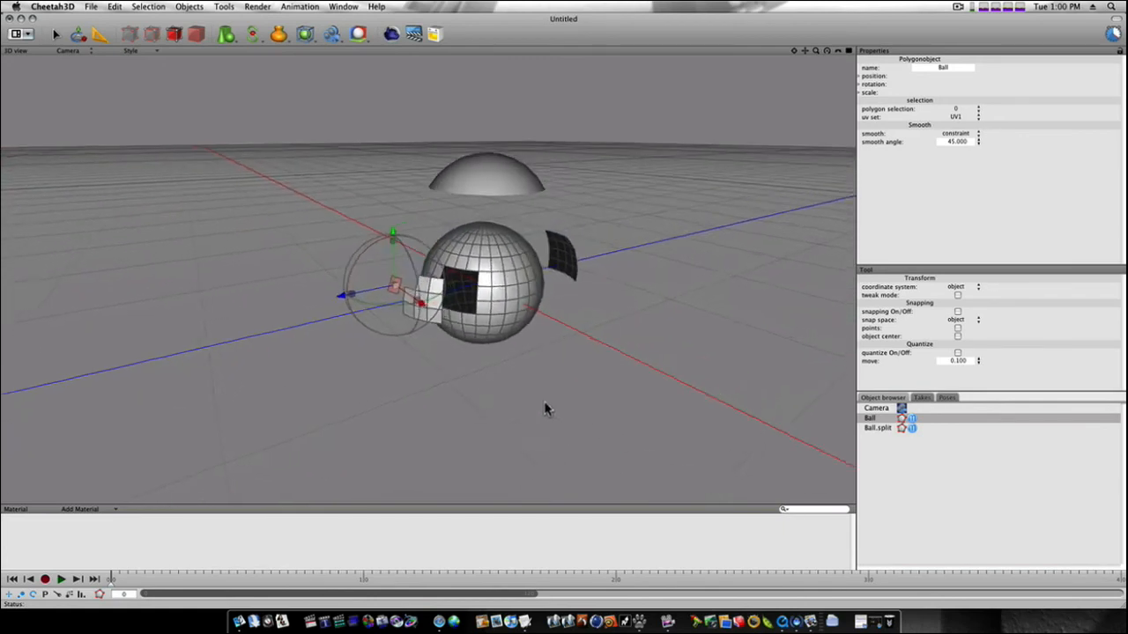
left_click_drag(547, 409, 525, 423)
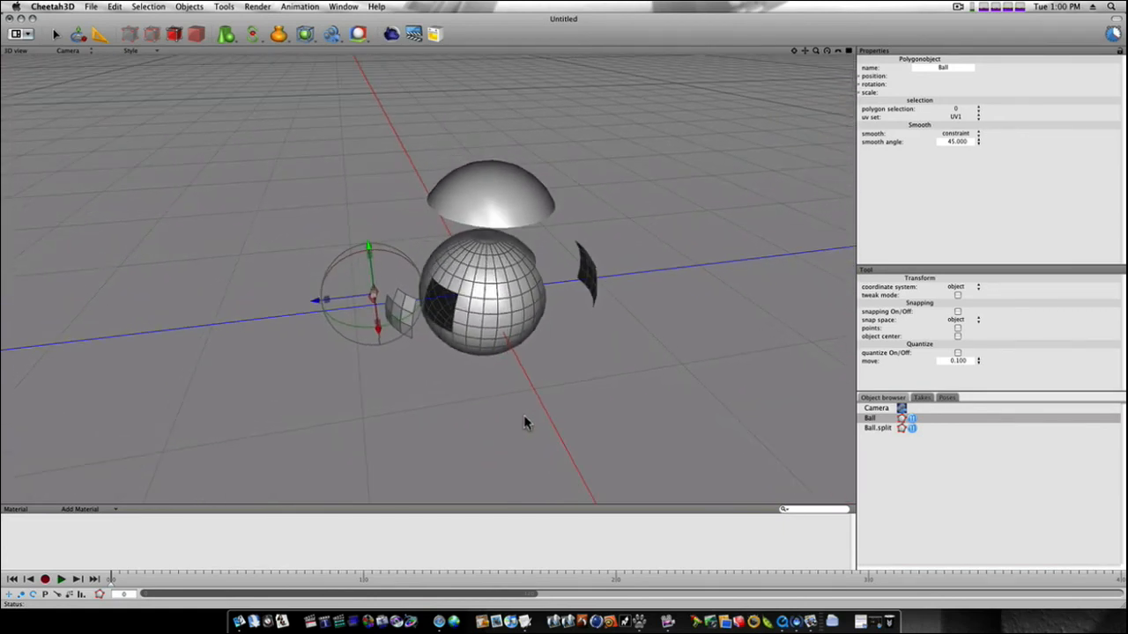